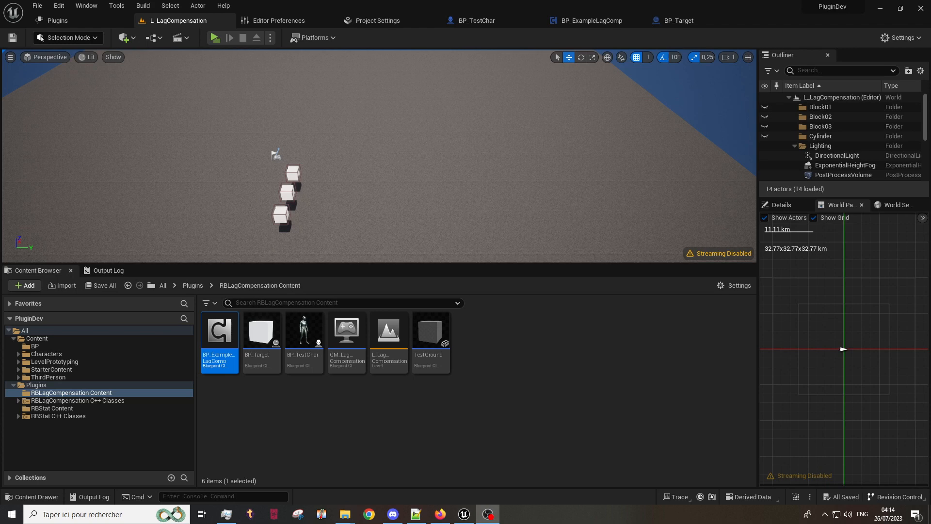
Run the L_LagCompensation test level in a separate window to preview the BP_Target cubes
left_click(56, 21)
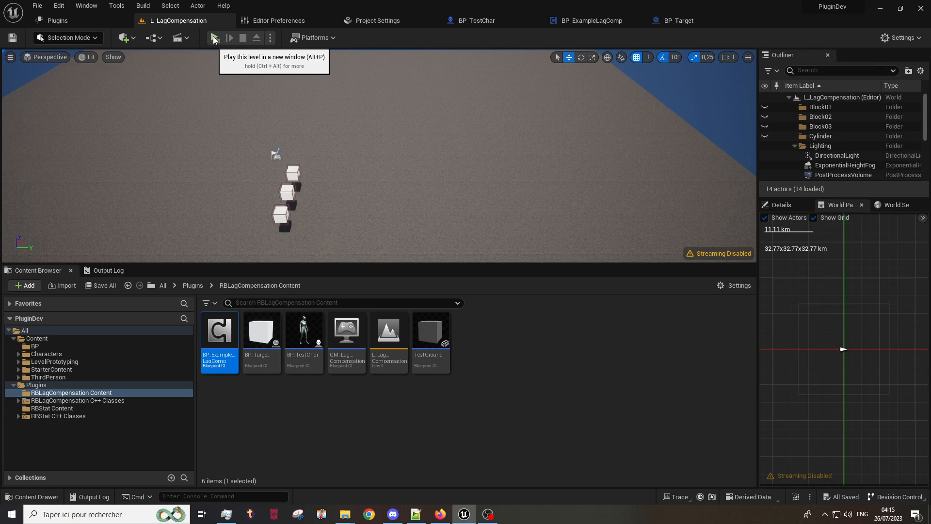
left_click(216, 37)
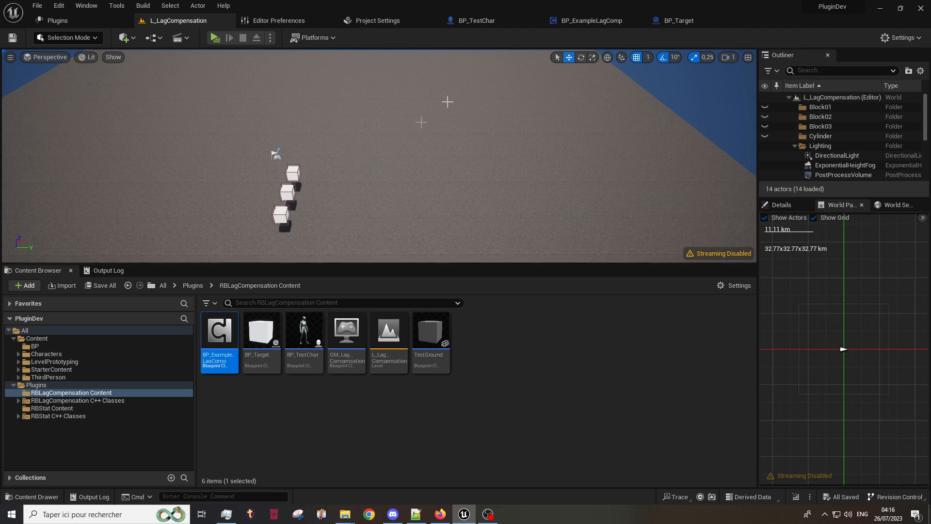
mouse_move(303, 237)
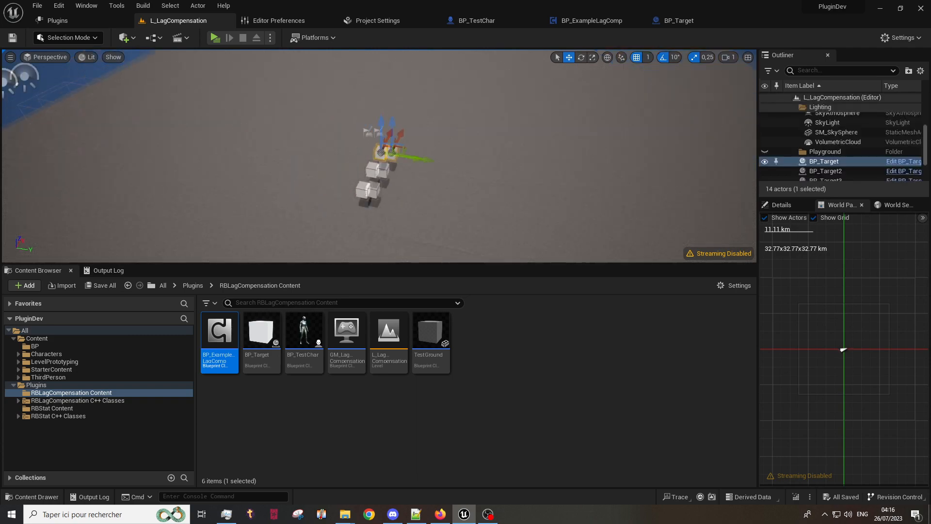
Review BP_TestChar and BP_Target, checking the target's BP_ExampleLagComp component, ending on BP_TestChar
left_click(472, 20)
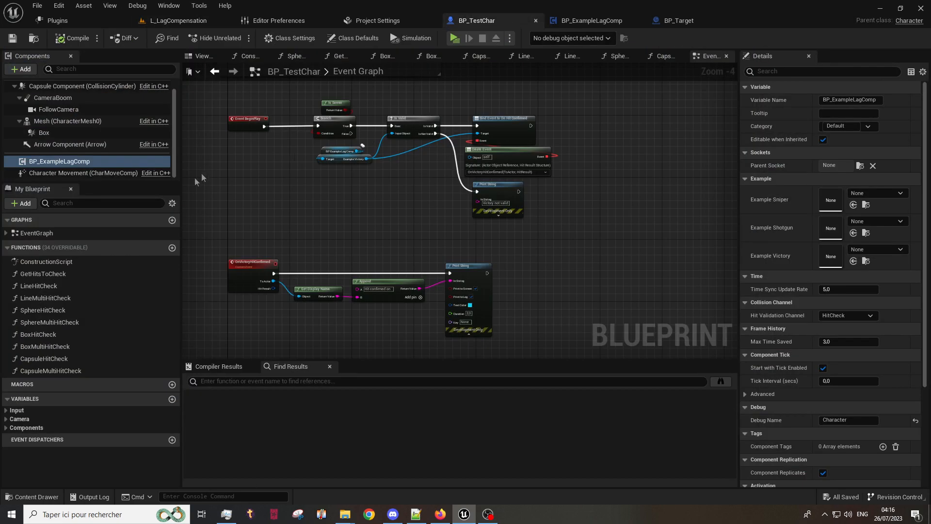
mouse_move(58, 161)
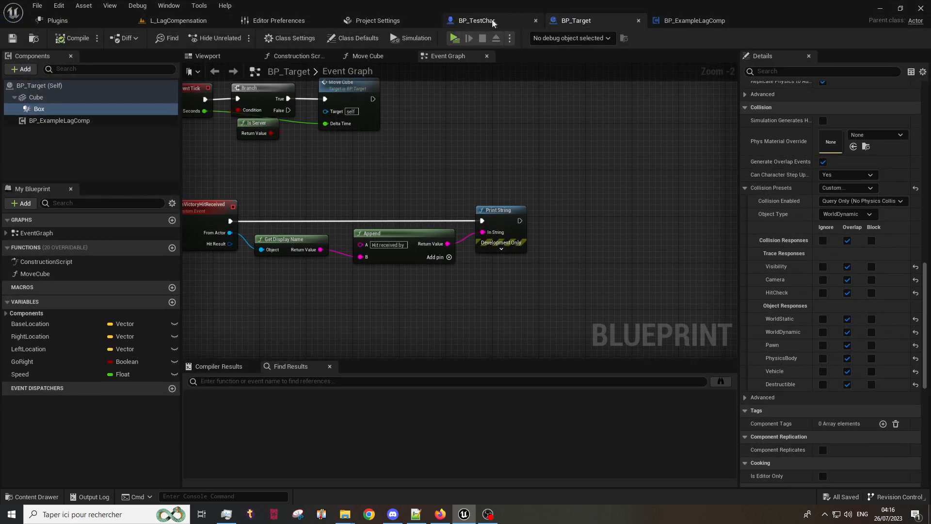
left_click(474, 21)
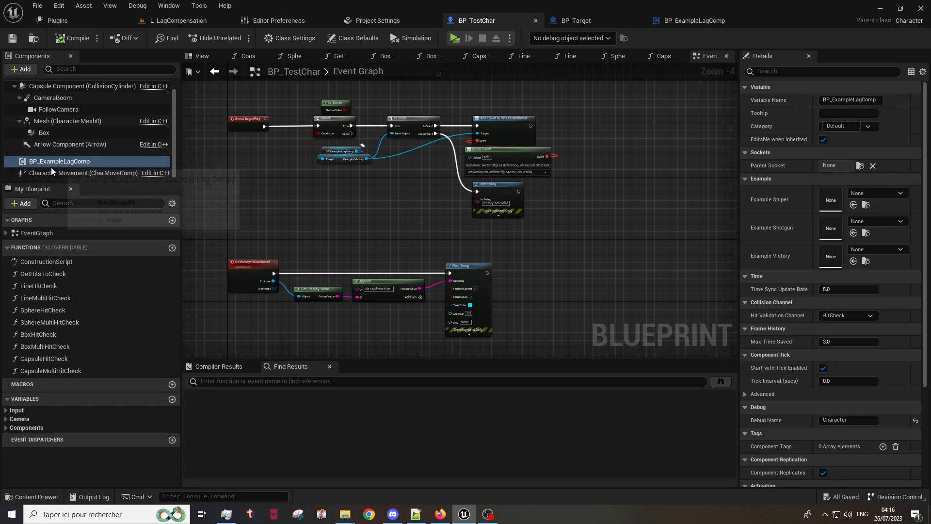
left_click(573, 21)
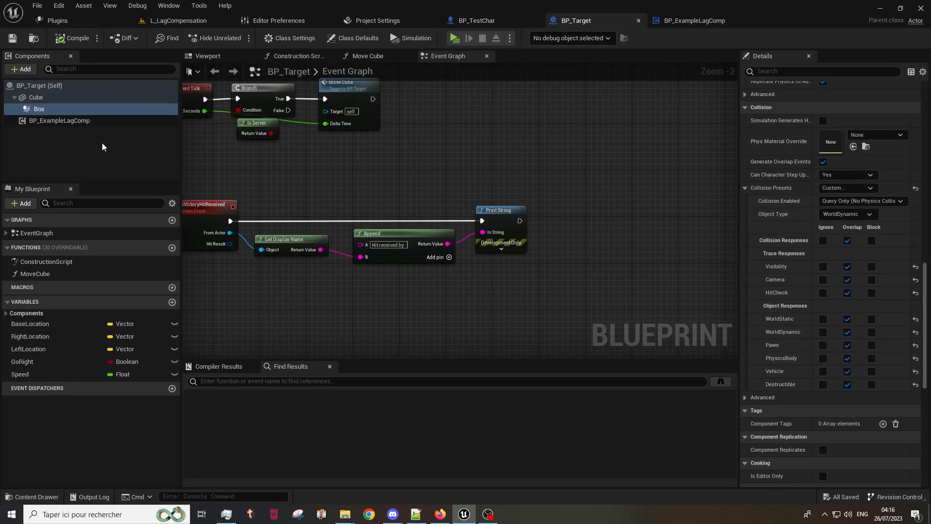
left_click(59, 121)
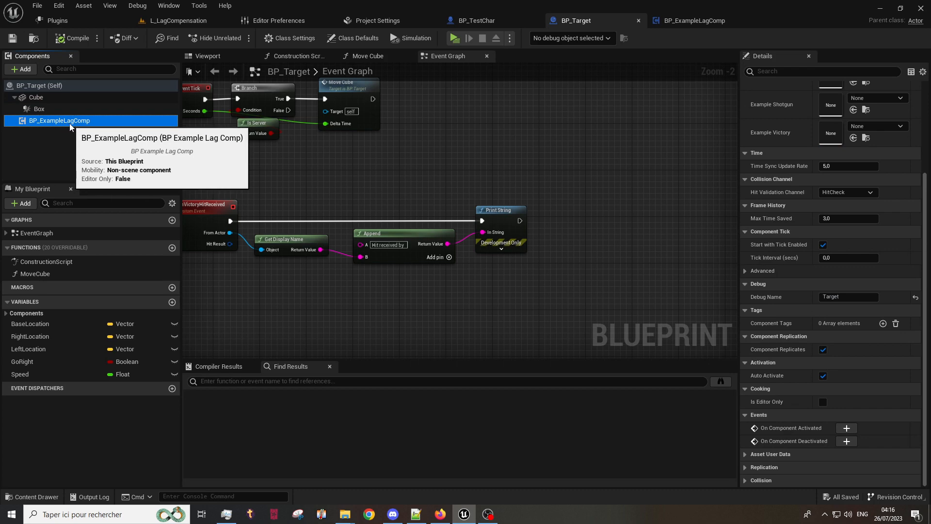
mouse_move(64, 126)
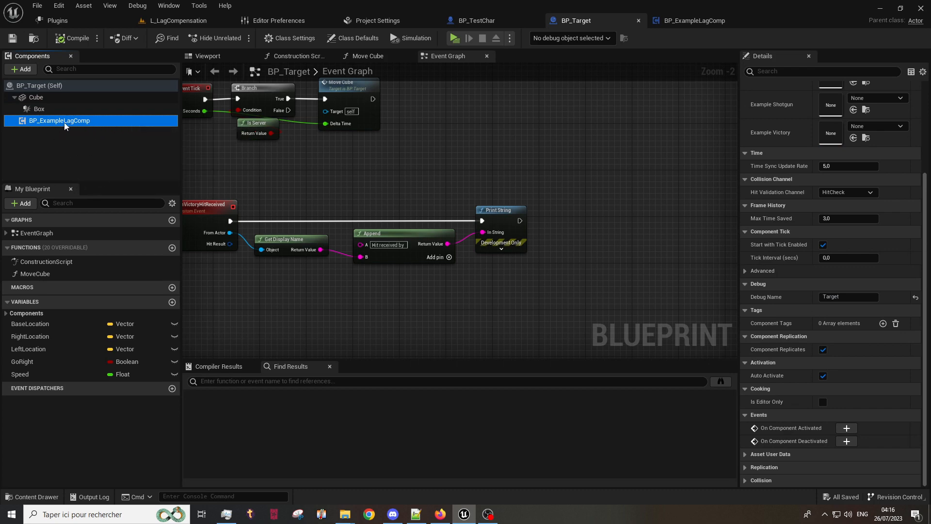
mouse_move(80, 139)
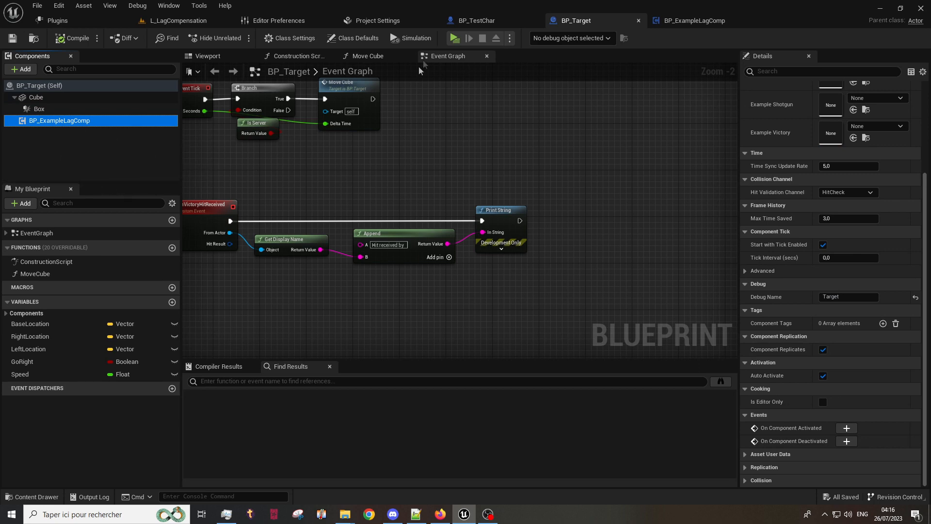
left_click(474, 20)
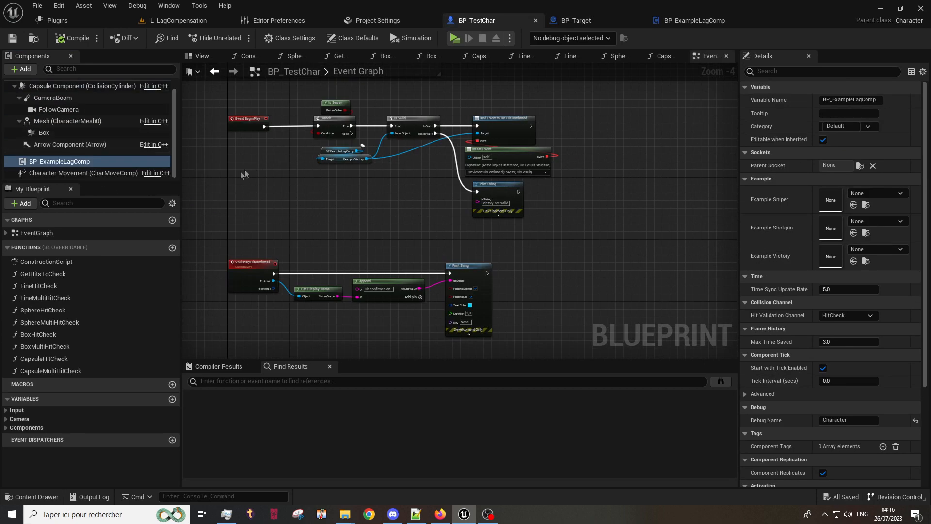
mouse_move(278, 21)
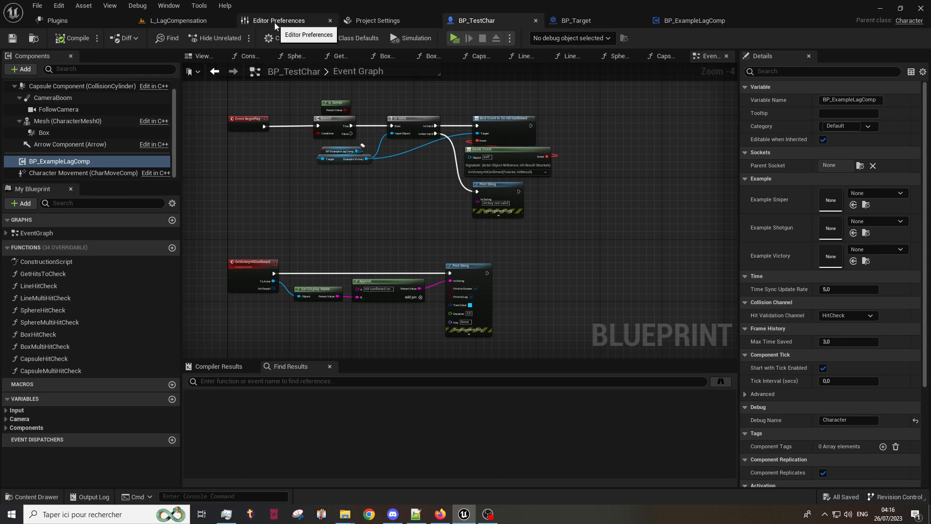
left_click(377, 20)
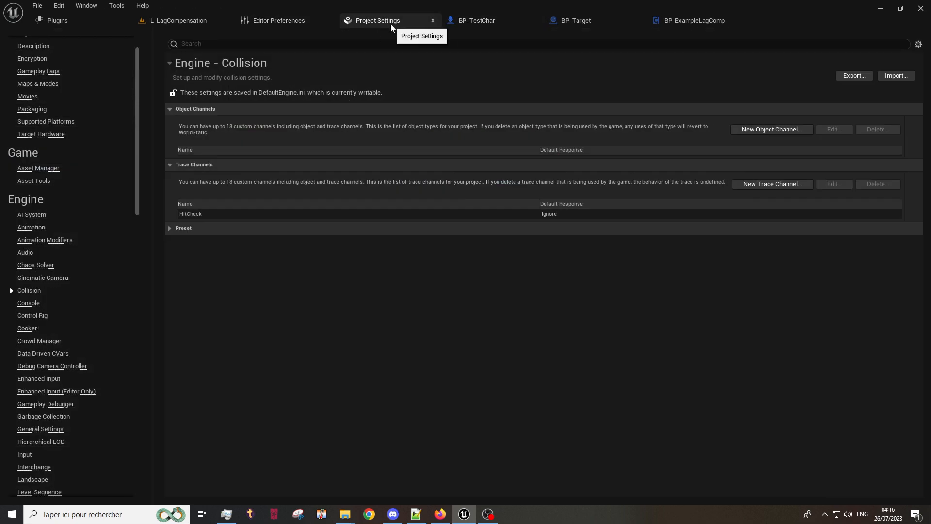
mouse_move(29, 290)
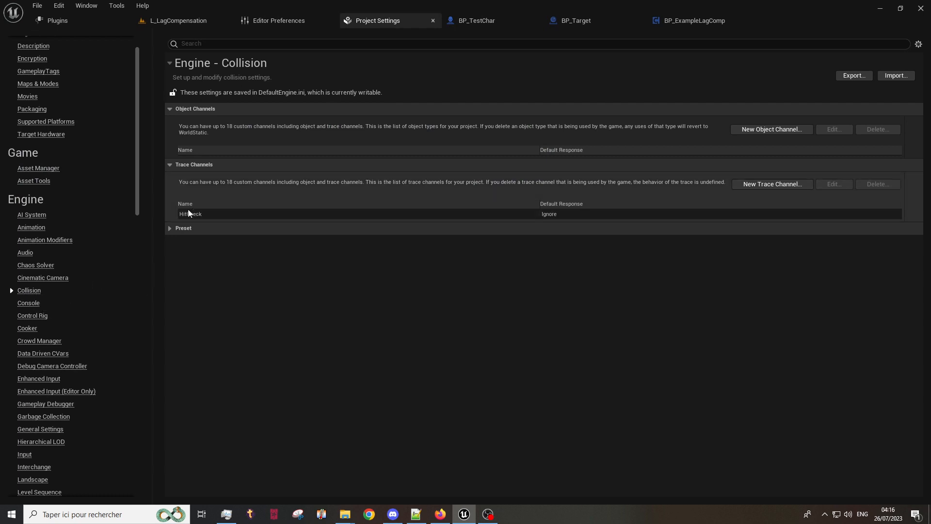
mouse_move(202, 200)
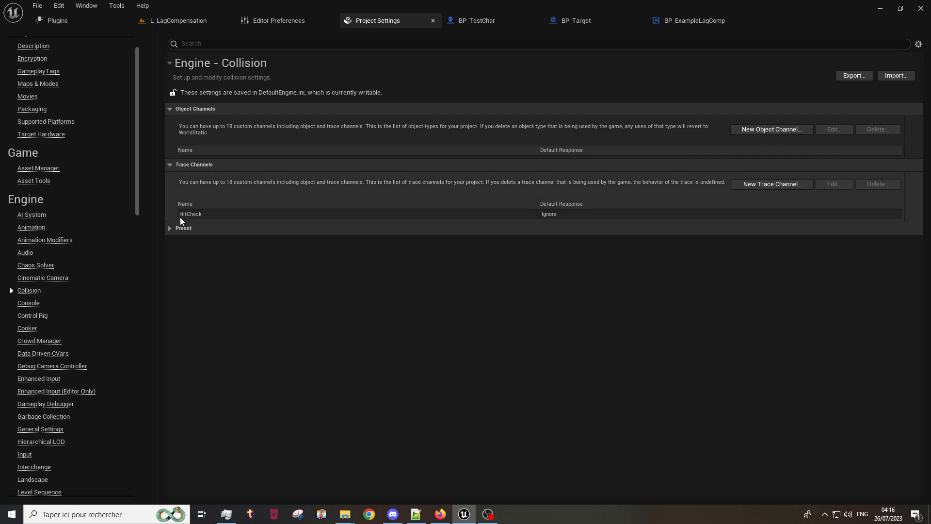
left_click(477, 20)
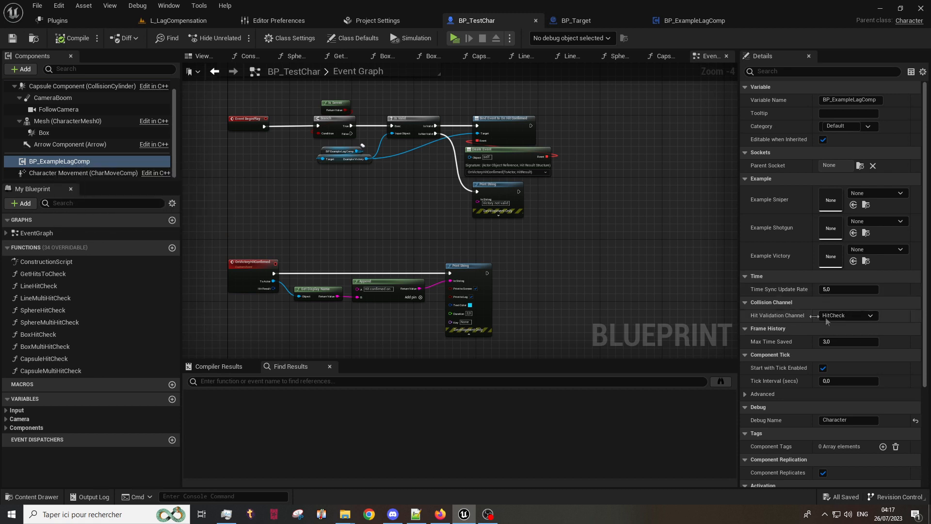
mouse_move(848, 316)
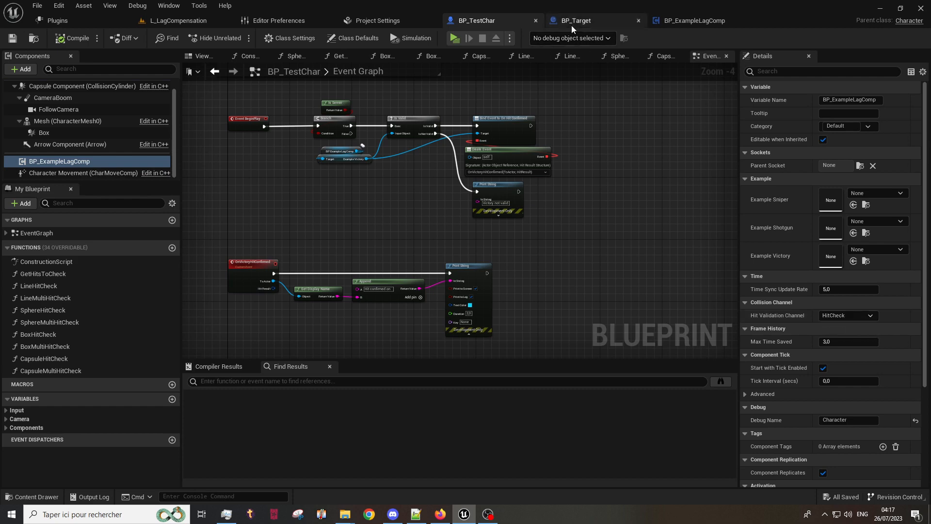
left_click(573, 21)
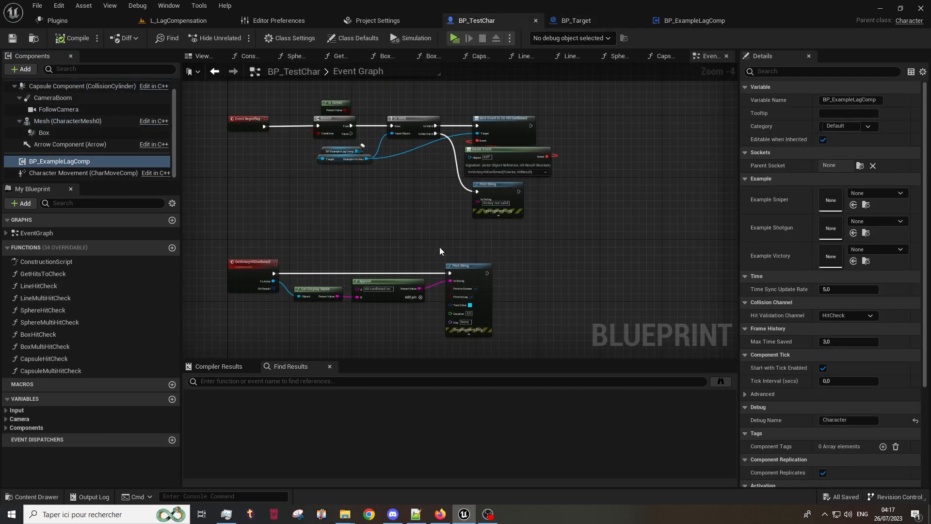
scroll("down", 3)
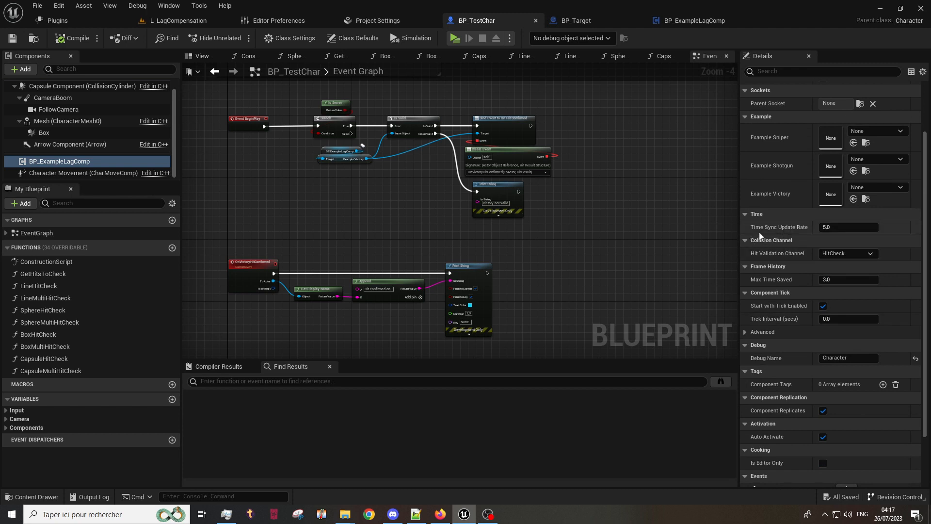
mouse_move(811, 234)
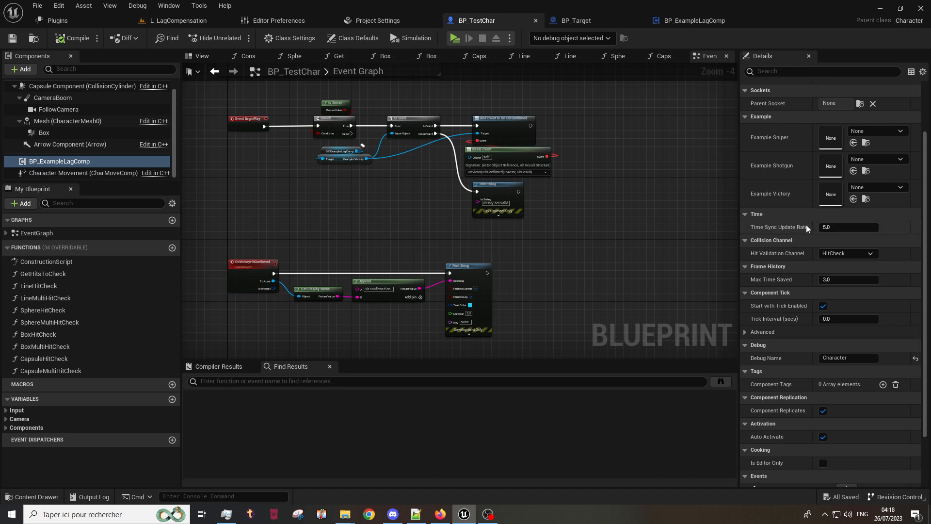
mouse_move(812, 231)
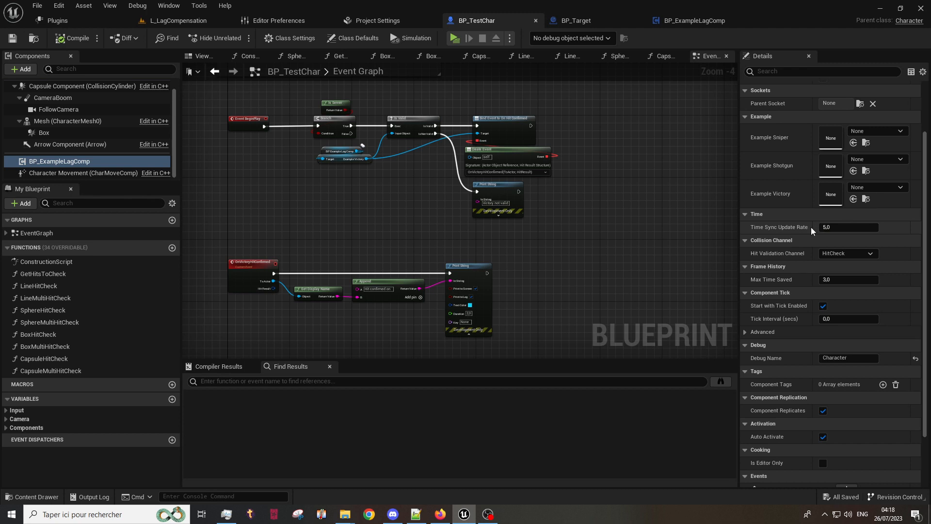
mouse_move(813, 231)
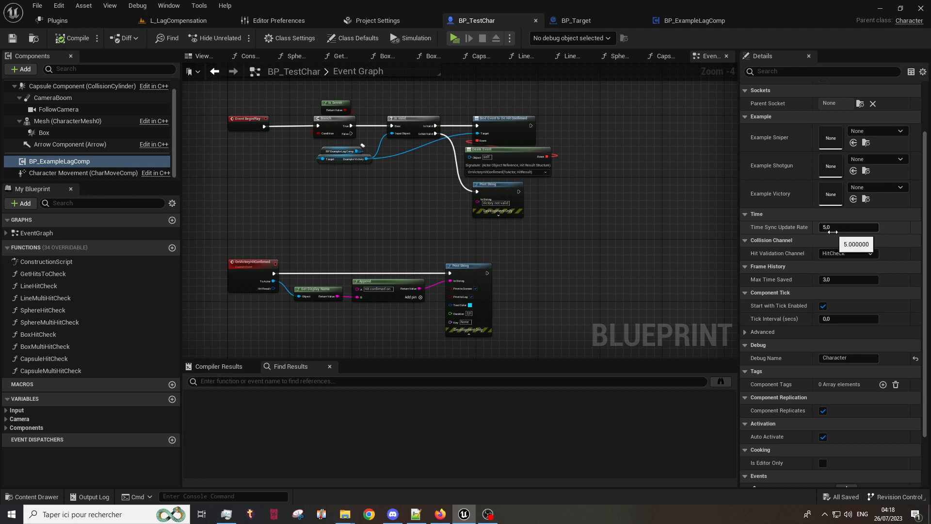
mouse_move(843, 239)
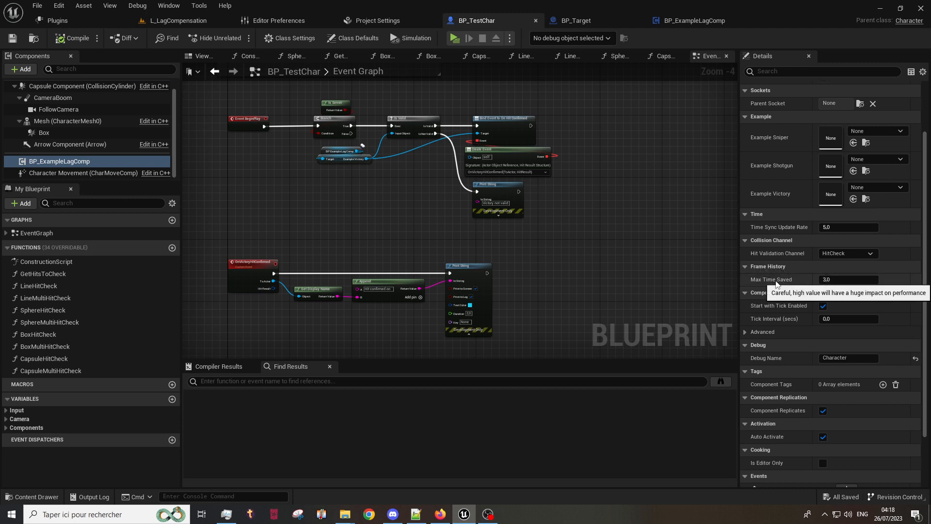
mouse_move(748, 287)
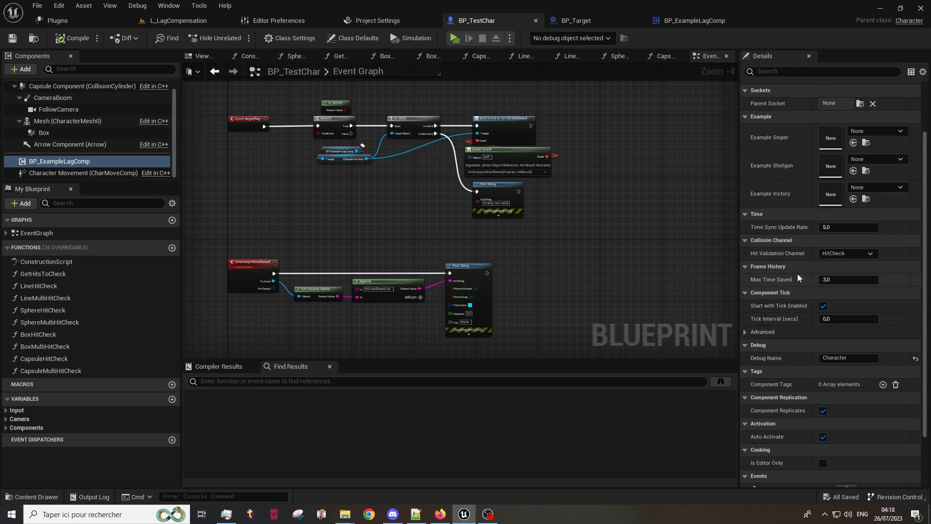
mouse_move(798, 278)
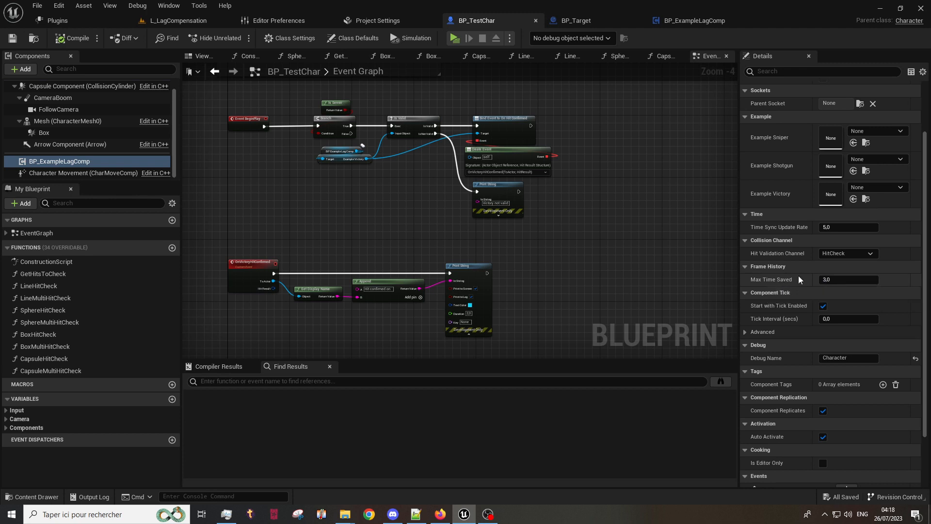
mouse_move(848, 279)
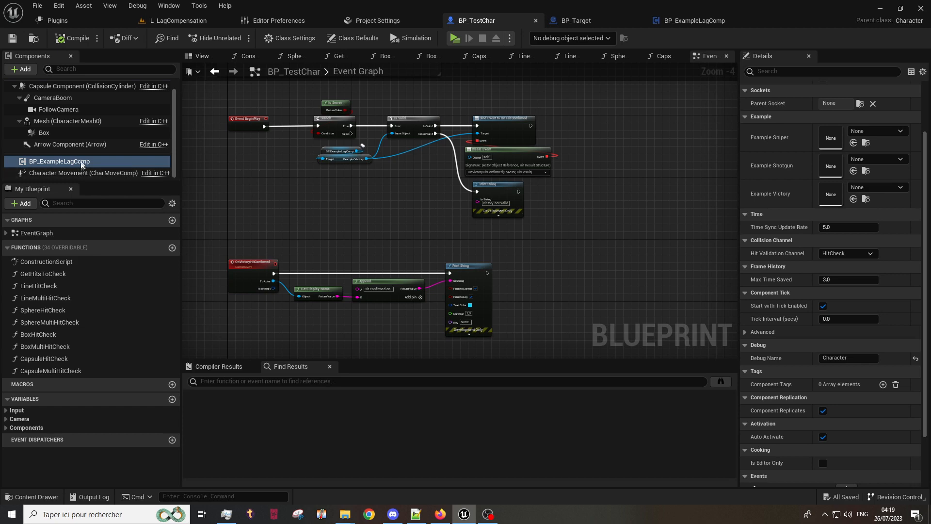
Review the Box component's Collision Presets and responses in BP_Target's Details
left_click(573, 20)
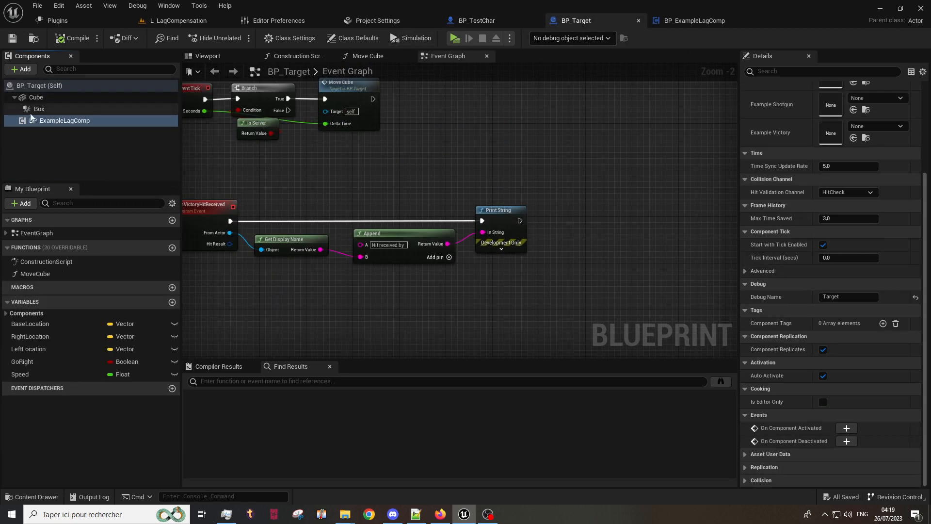
left_click(38, 109)
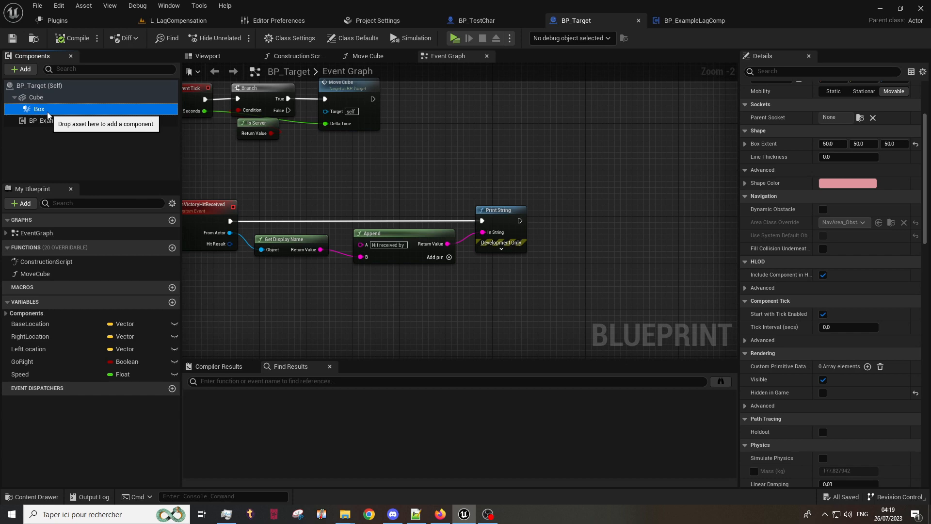
scroll("down", 3)
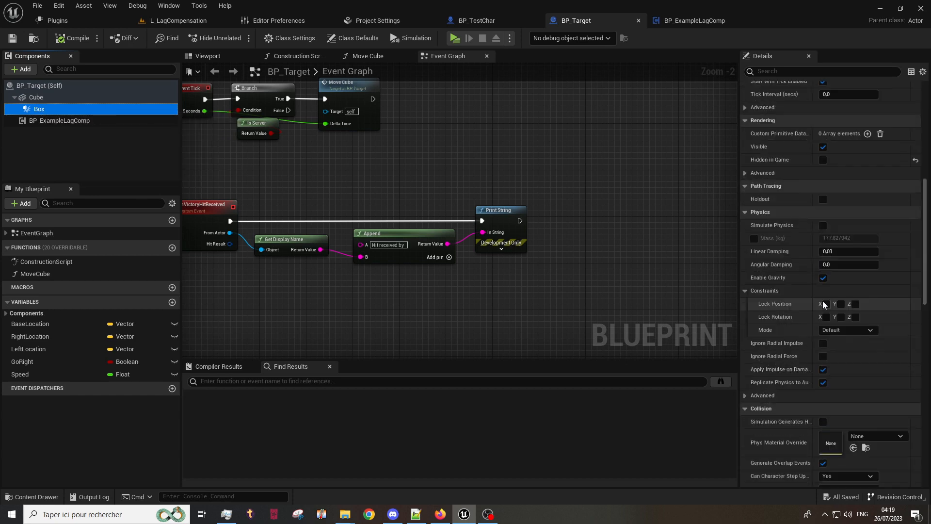
scroll("down", 3)
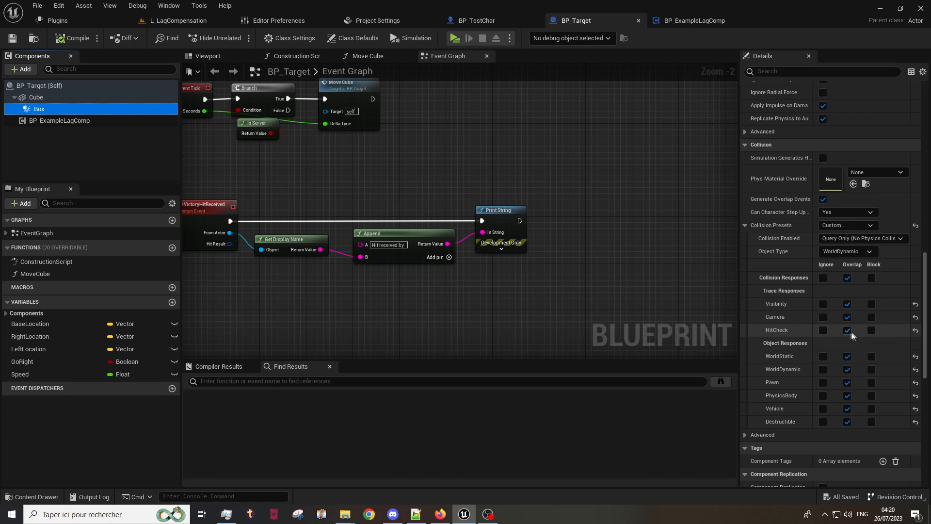
Bring up BP_ExampleLagComp with its ExampleSniper and ExampleShotgun variables
left_click(689, 21)
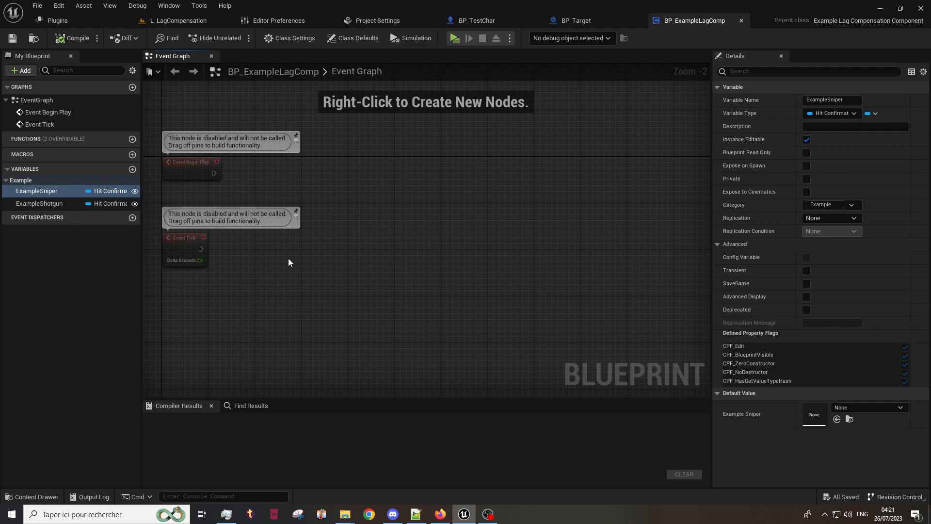
left_click(36, 191)
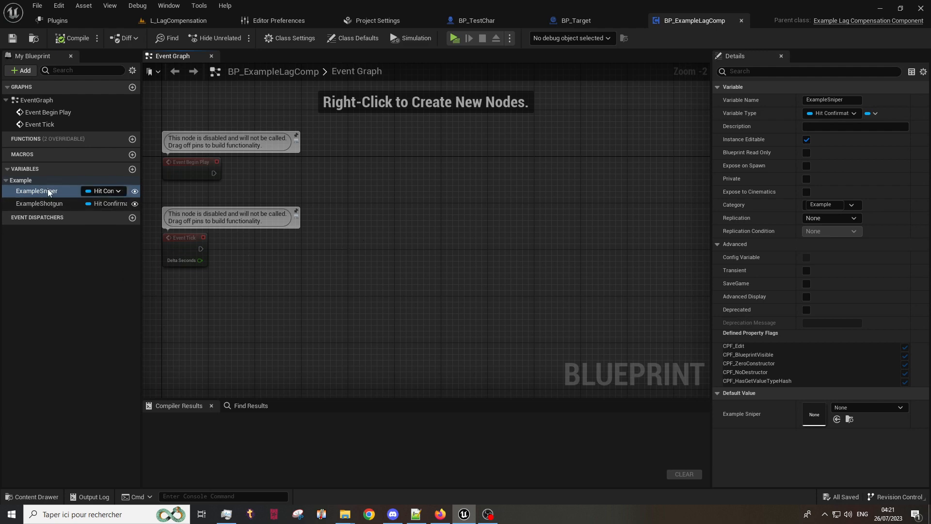
mouse_move(50, 195)
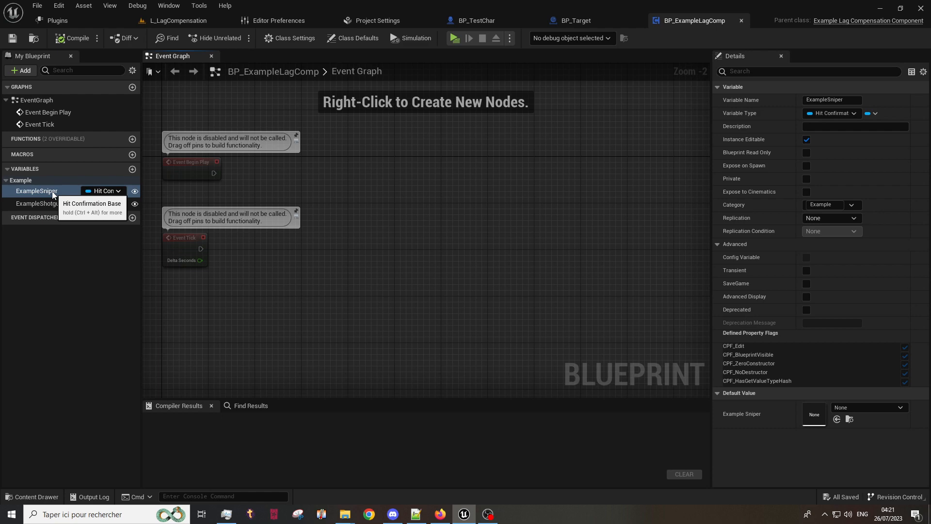
mouse_move(273, 265)
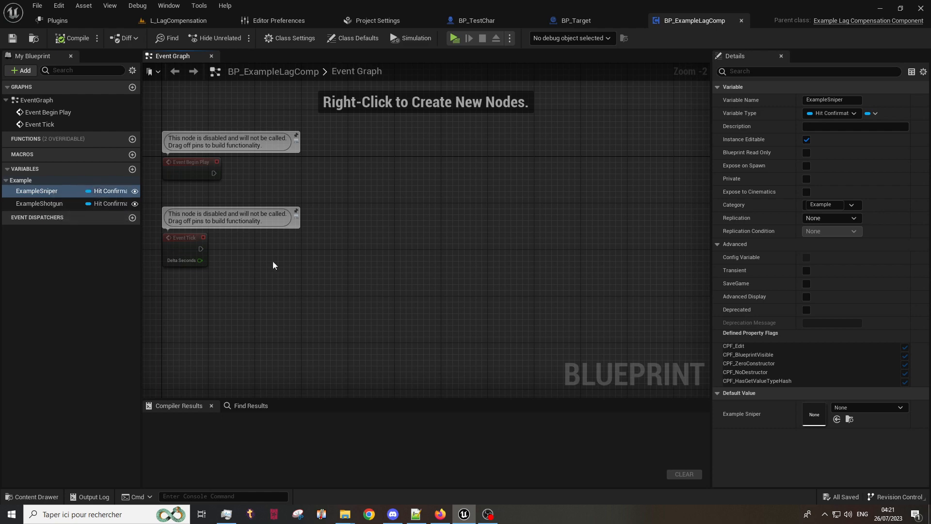
left_click(476, 20)
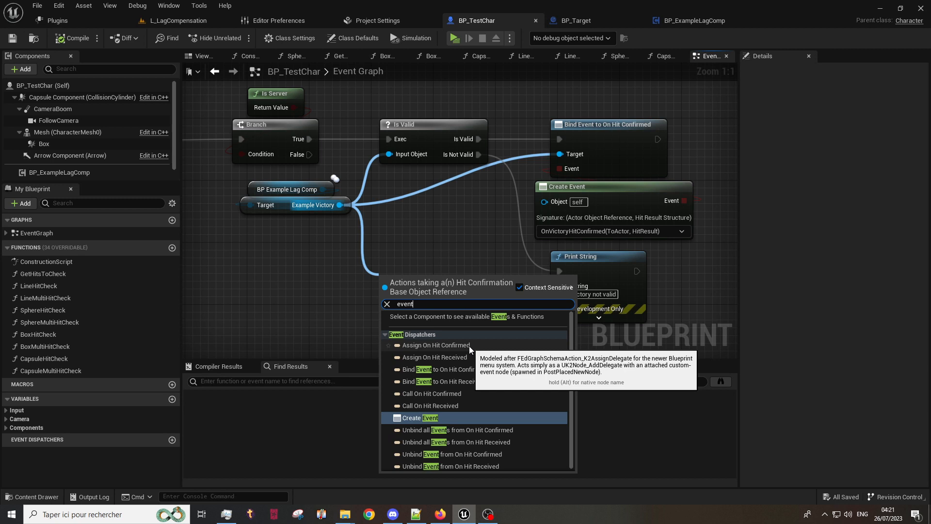
mouse_move(445, 351)
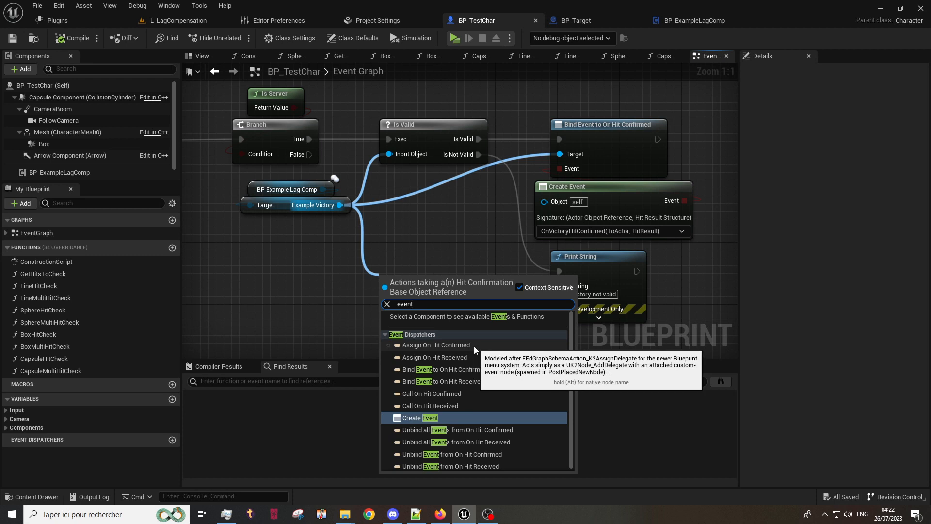
mouse_move(472, 360)
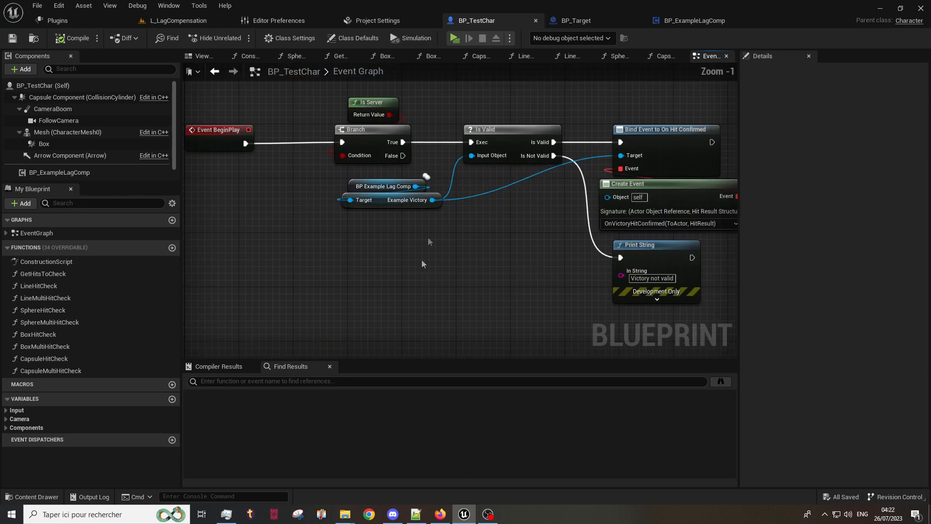
Inspect the Example Victory reference and the OnVictoryHitConfirmed event printing the hit actor's name
left_click(390, 200)
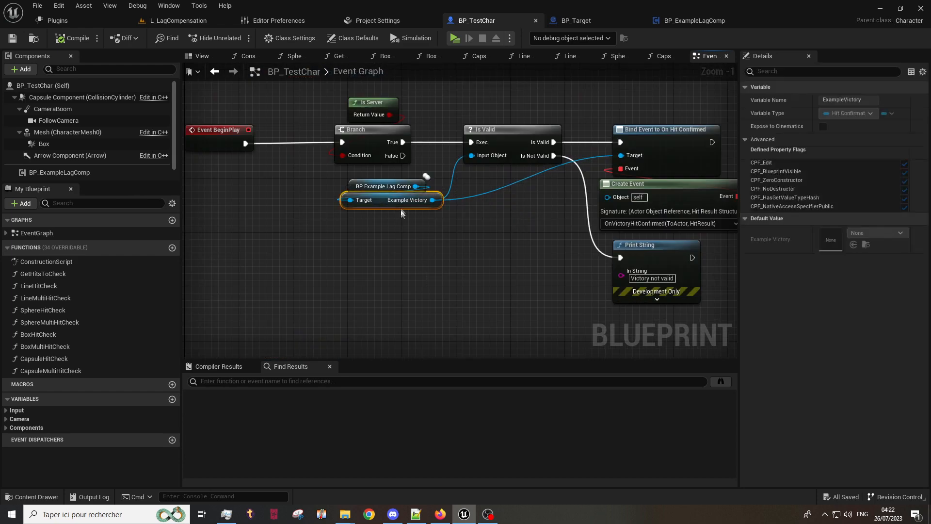
mouse_move(416, 206)
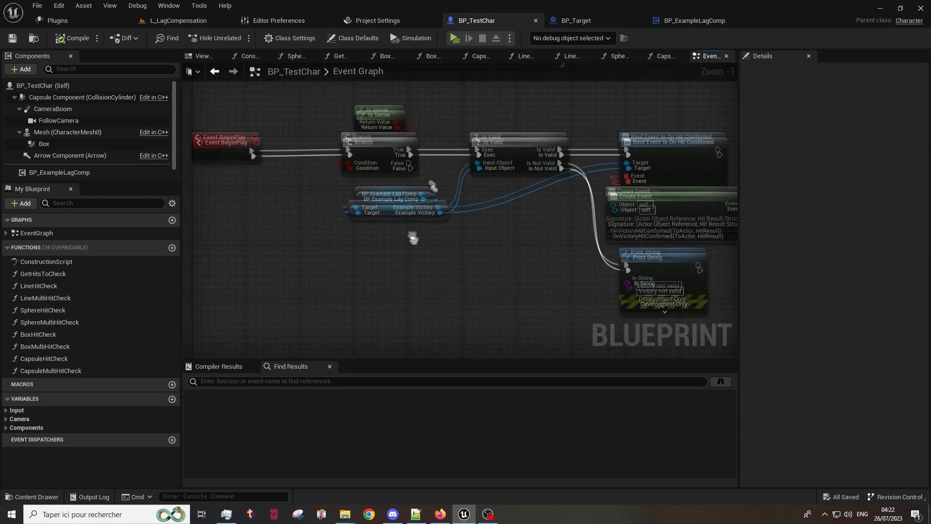
scroll("down", 3)
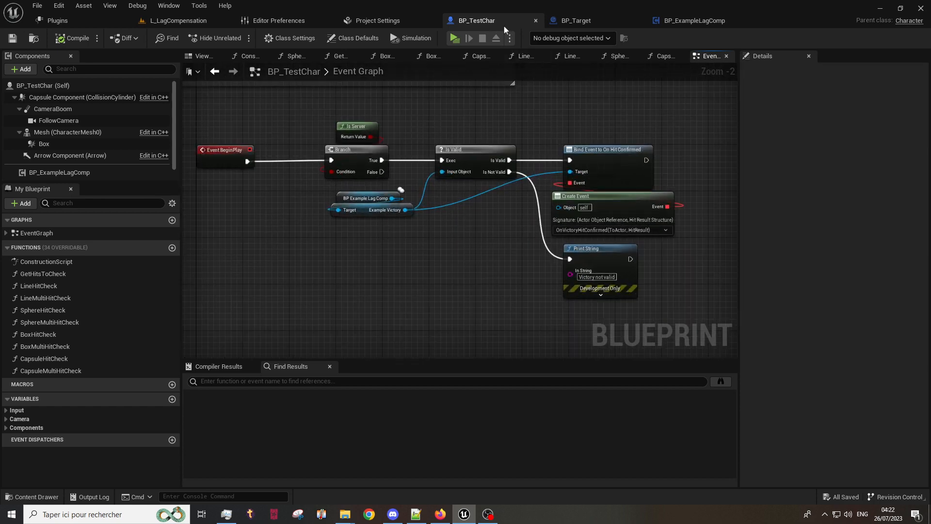
mouse_move(605, 150)
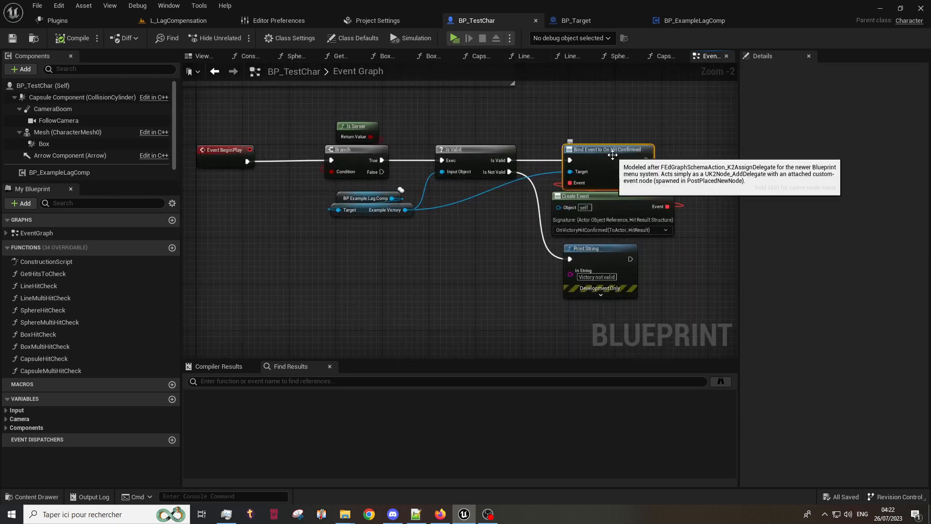
mouse_move(669, 176)
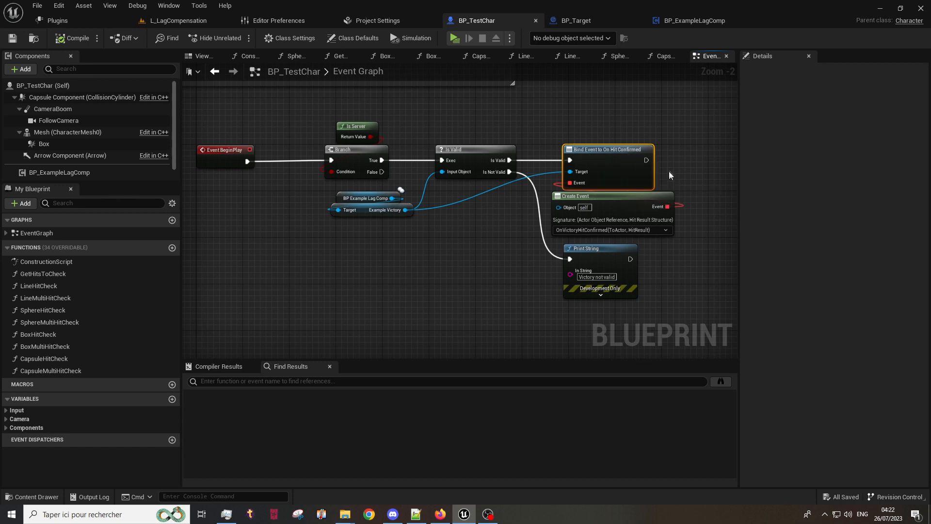
mouse_move(503, 234)
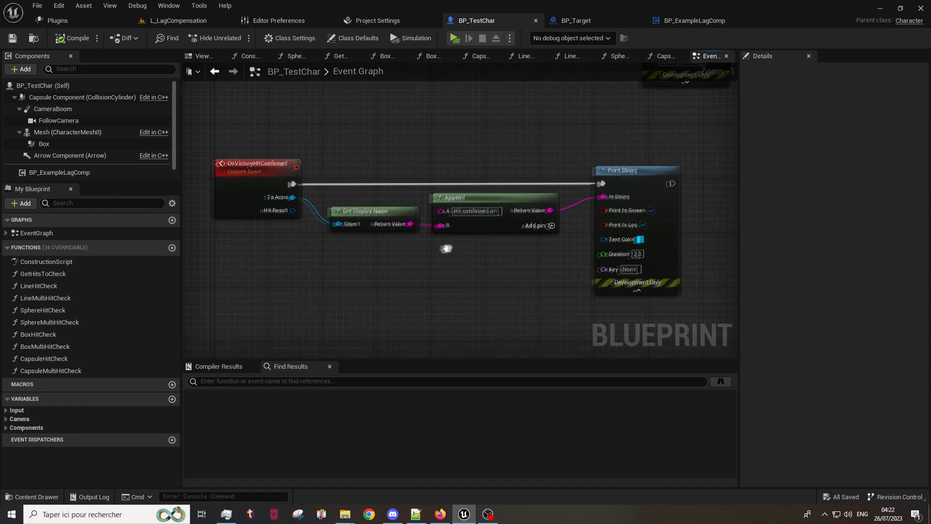
Show BP_Target's On Hit Received binding to OnVictoryHitReceived printing 'Hit received by'
left_click(573, 20)
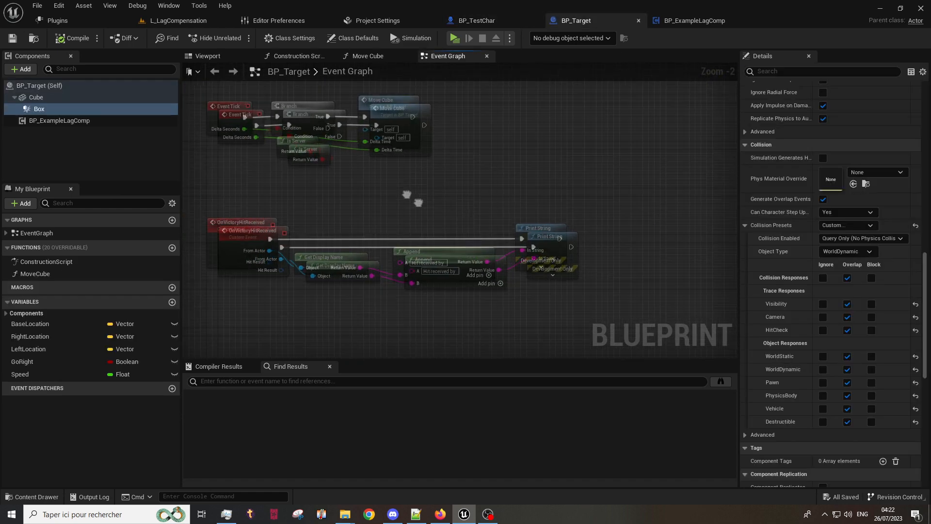
scroll("down", 3)
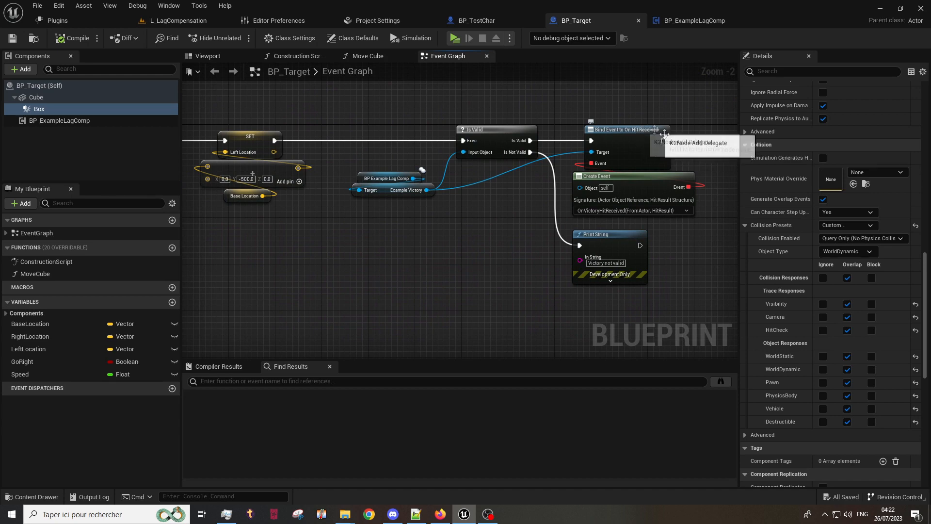
scroll("down", 3)
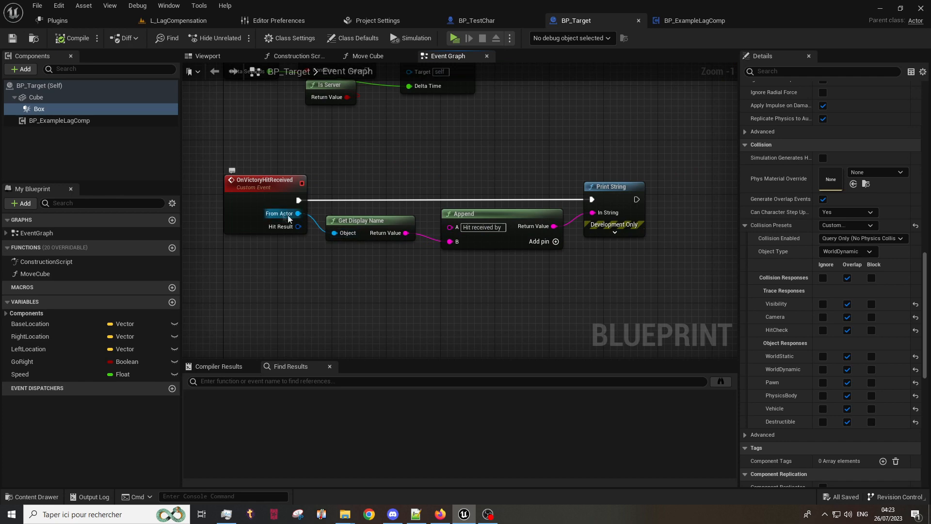
mouse_move(298, 214)
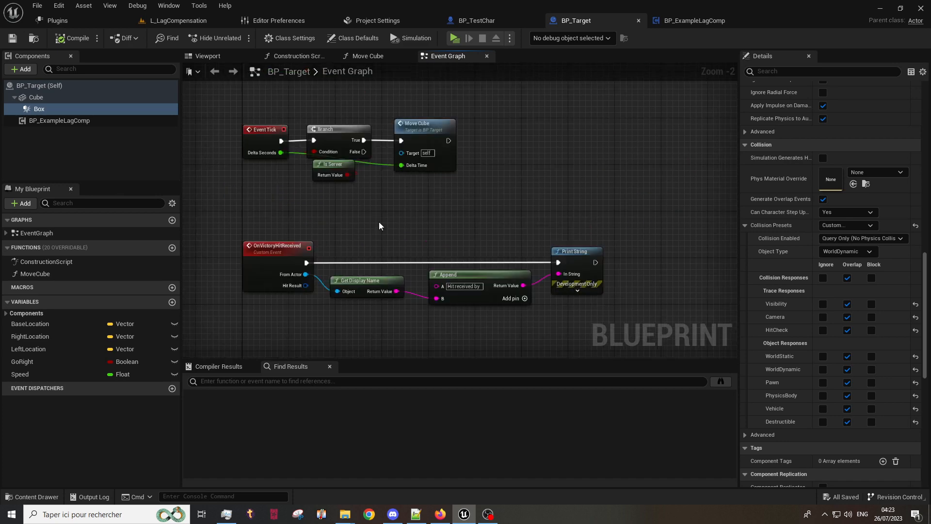
mouse_move(391, 234)
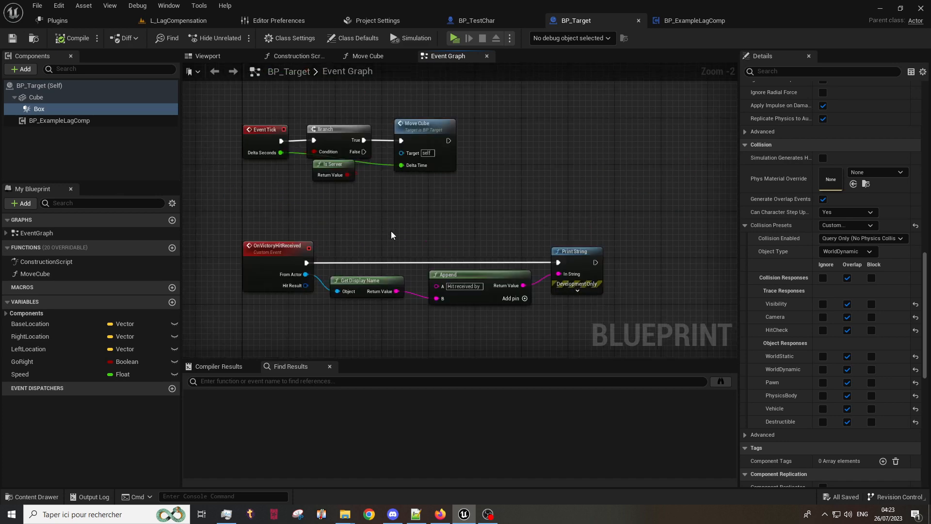
mouse_move(347, 253)
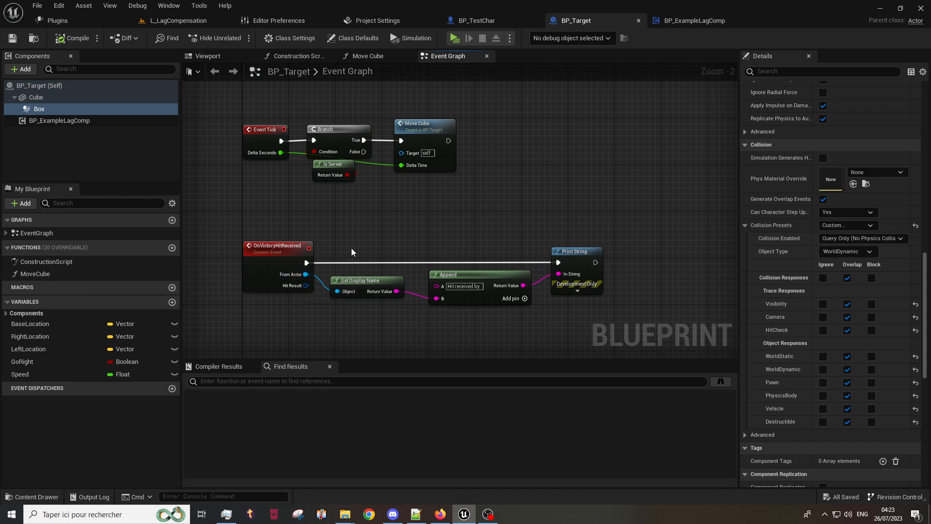
mouse_move(435, 228)
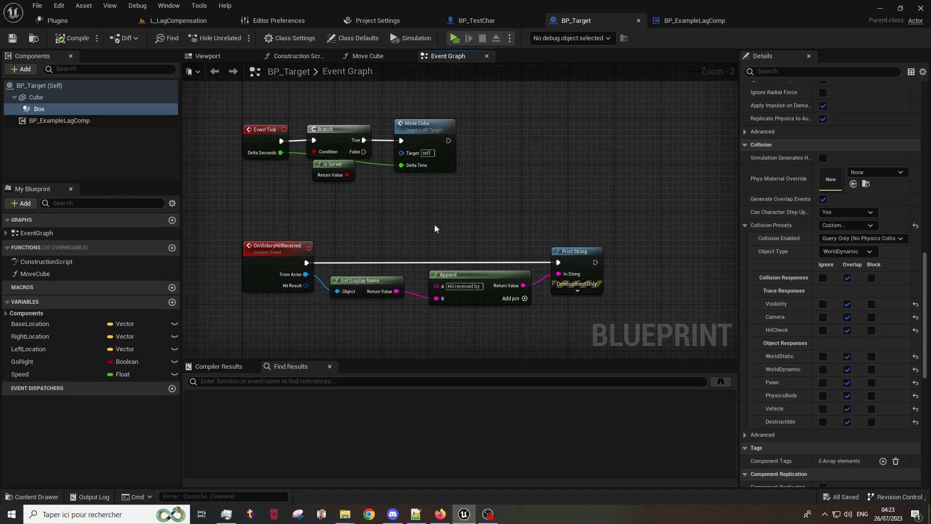
mouse_move(477, 20)
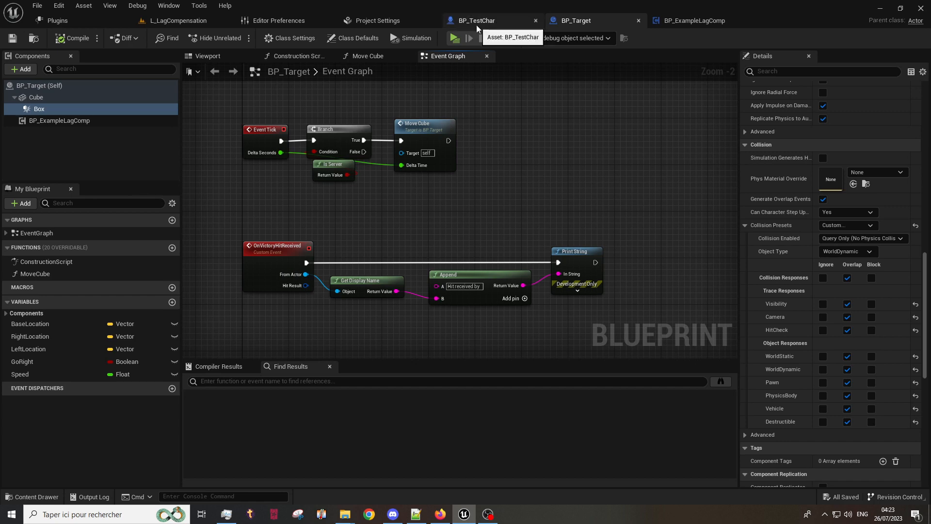
Return to BP_TestChar and open the Line Hit Check function graph with its line trace setup
left_click(475, 20)
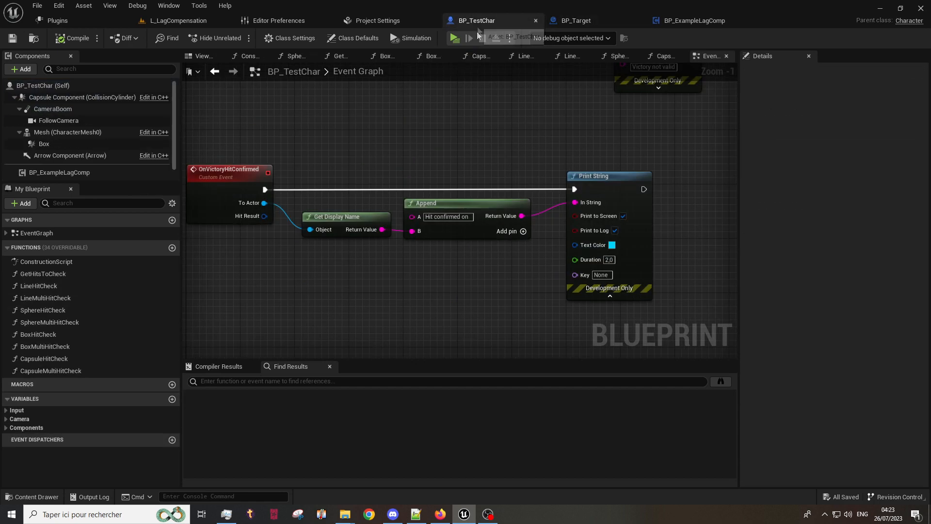
scroll("down", 3)
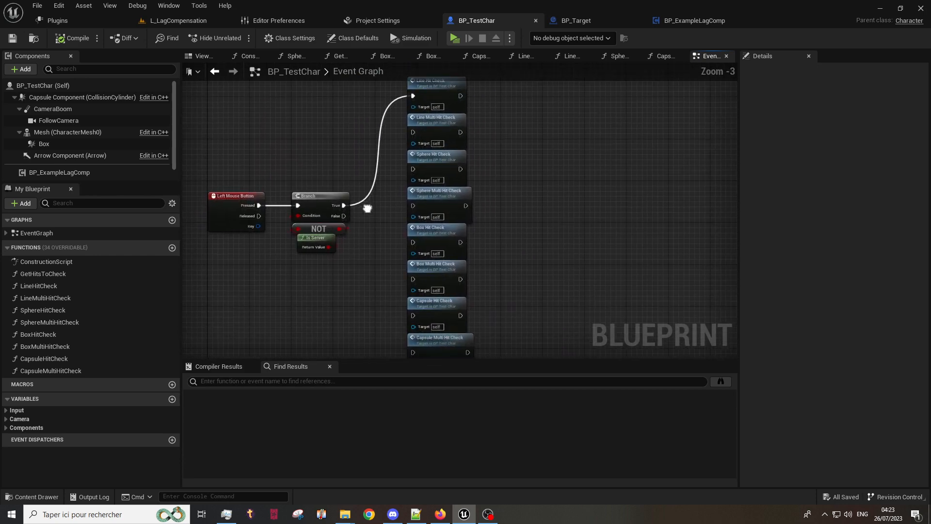
left_click_drag(369, 208, 416, 109)
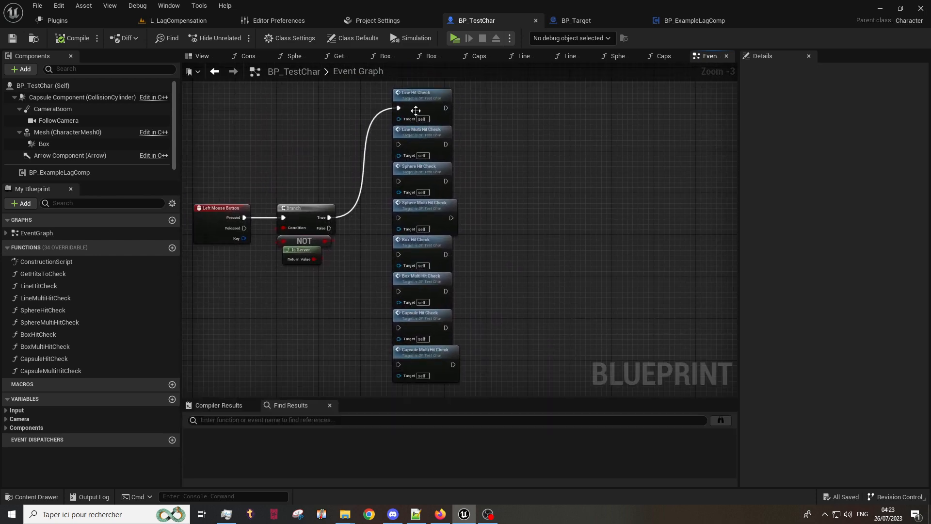
mouse_move(416, 95)
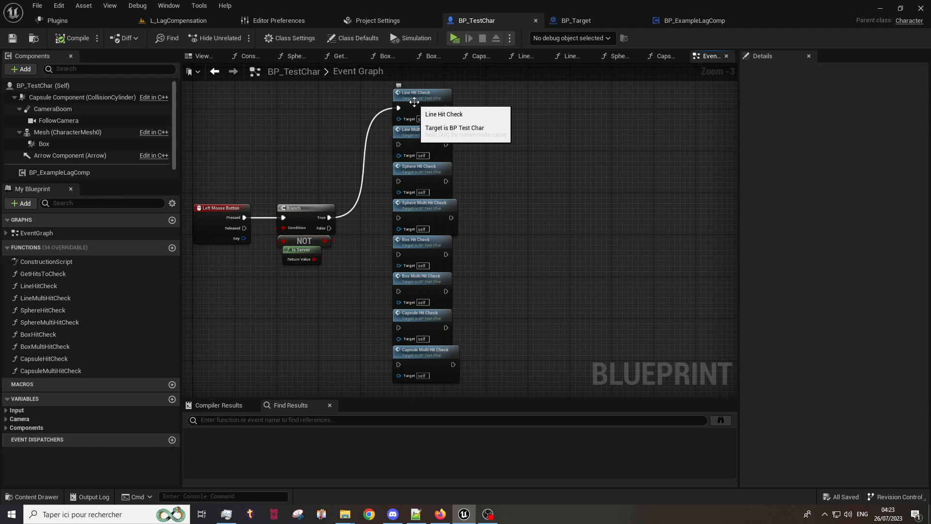
mouse_move(464, 122)
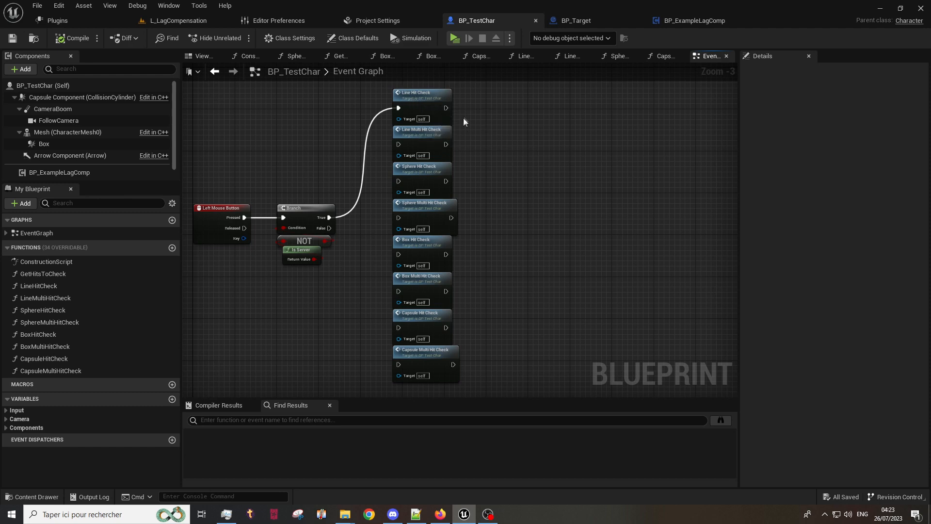
scroll("down", 3)
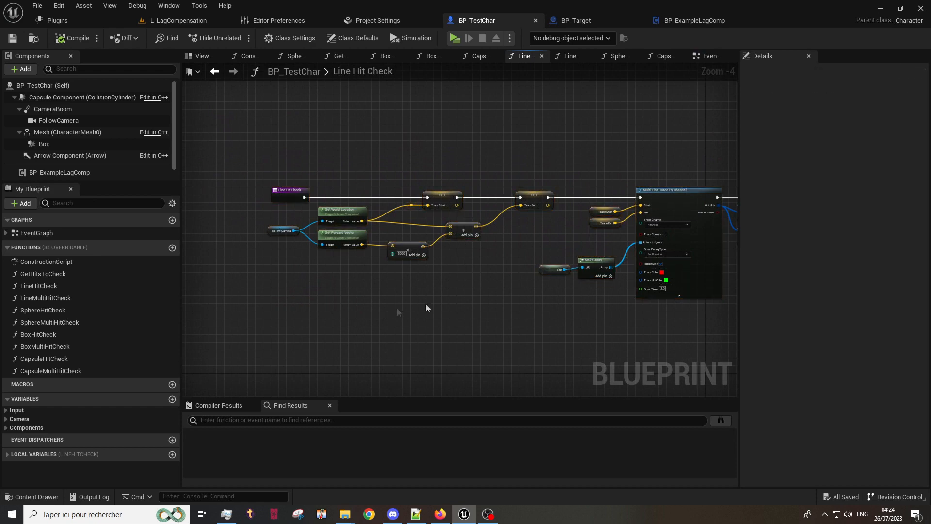
Follow the Line Hit Check trace through to the lag compensation component's TryHitConfirm node
scroll("down", 3)
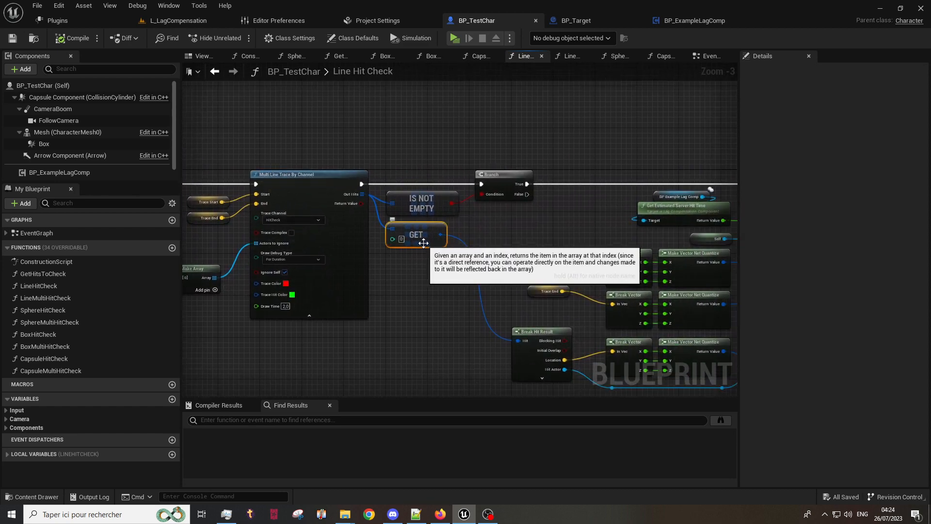
mouse_move(493, 239)
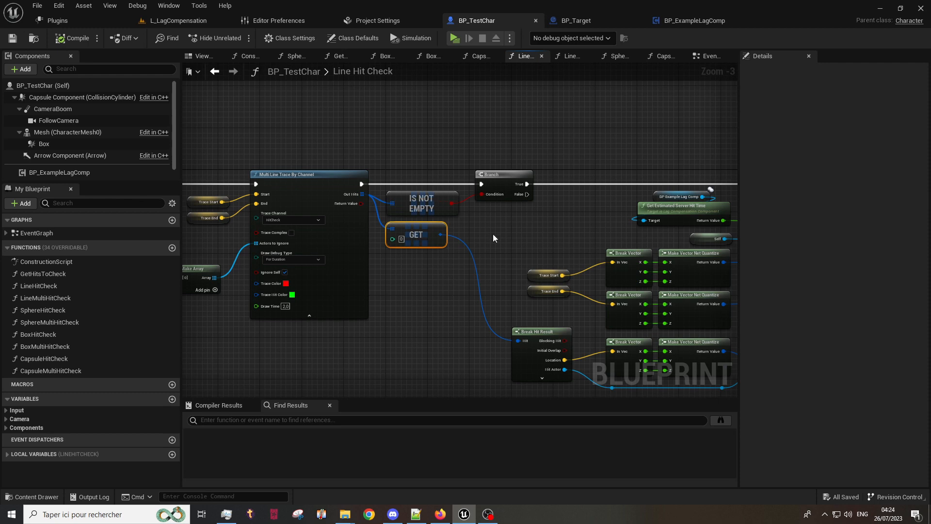
scroll("down", 3)
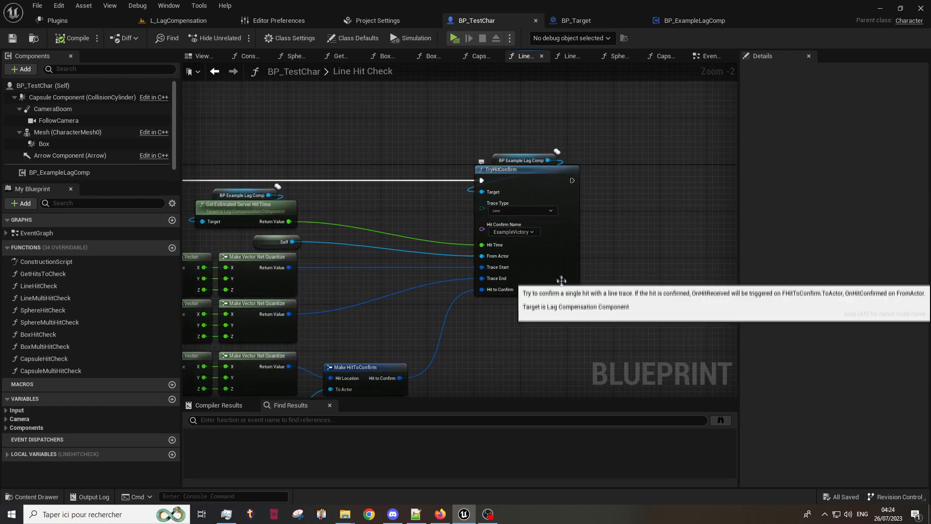
mouse_move(569, 227)
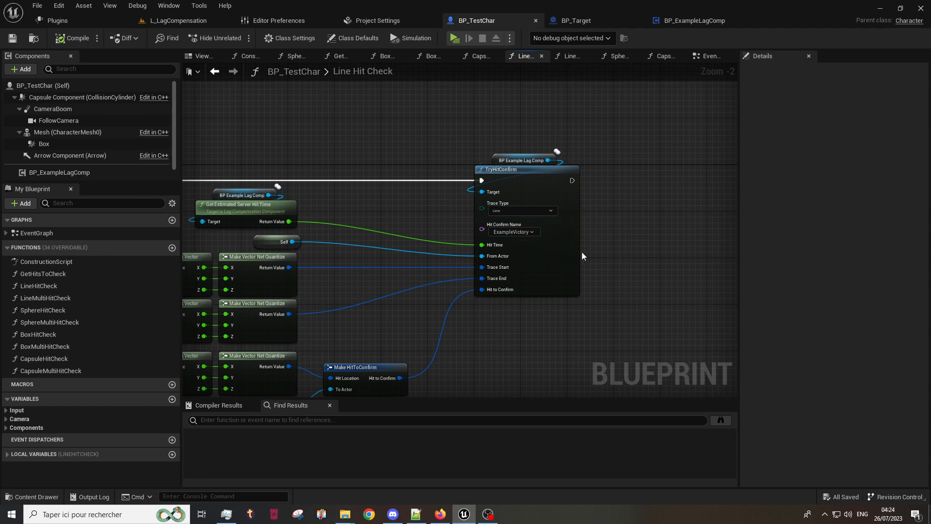
mouse_move(623, 240)
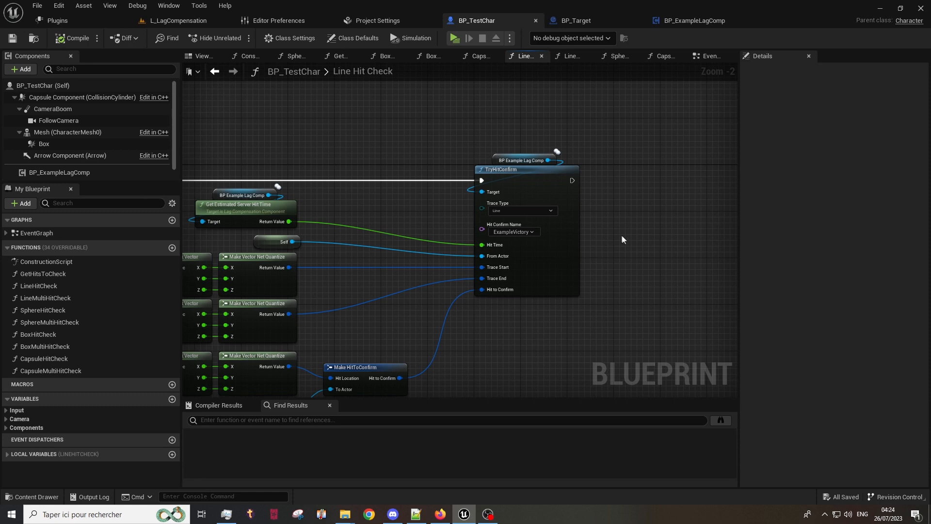
mouse_move(627, 249)
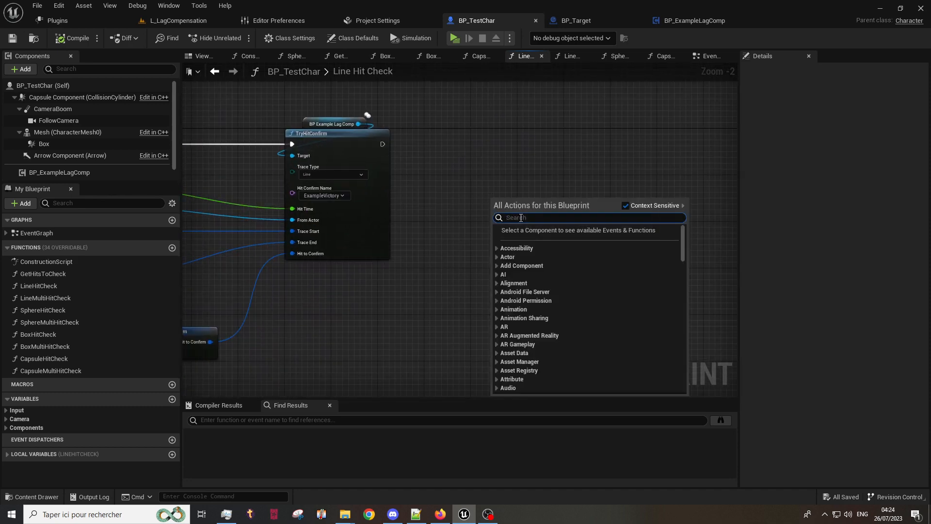
Place a second TryHitConfirm node (searched as 'tryh') under Hit Confirmation and select it
type("tryhit")
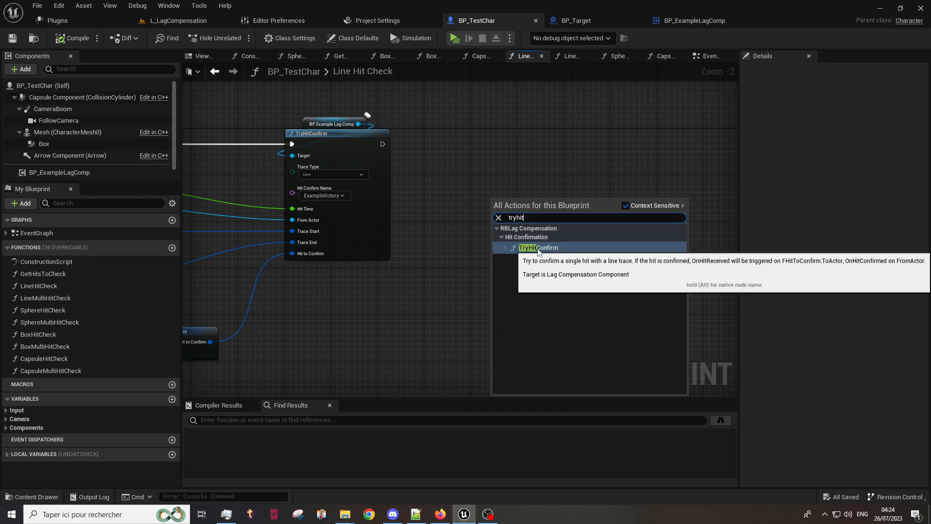
left_click(539, 247)
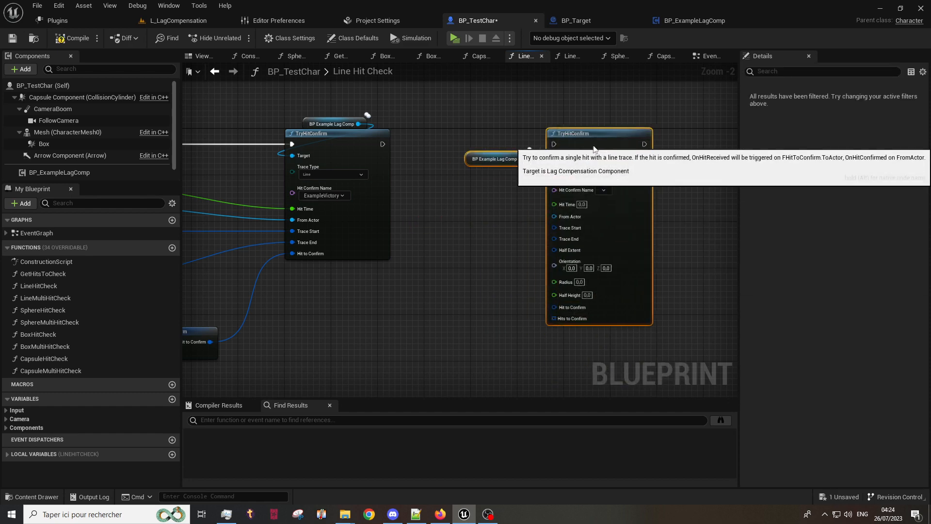
left_click(497, 158)
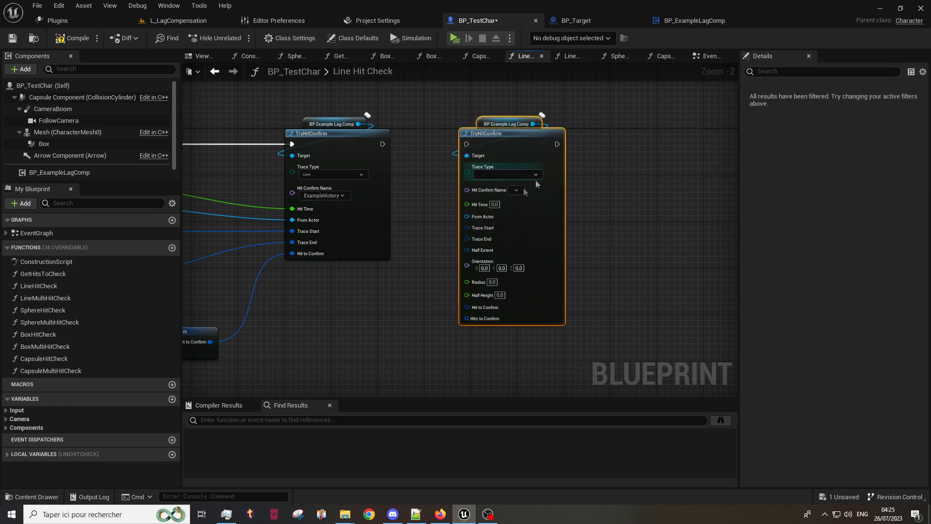
left_click(505, 174)
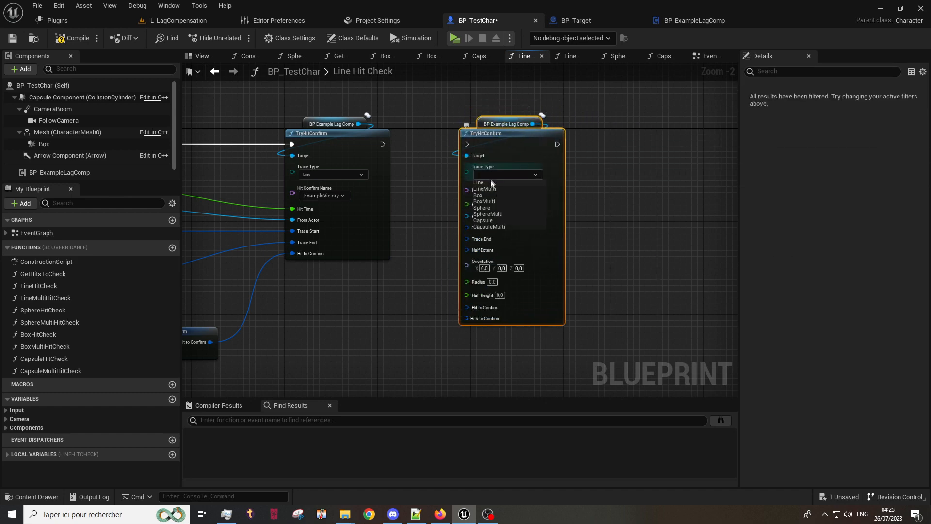
mouse_move(498, 229)
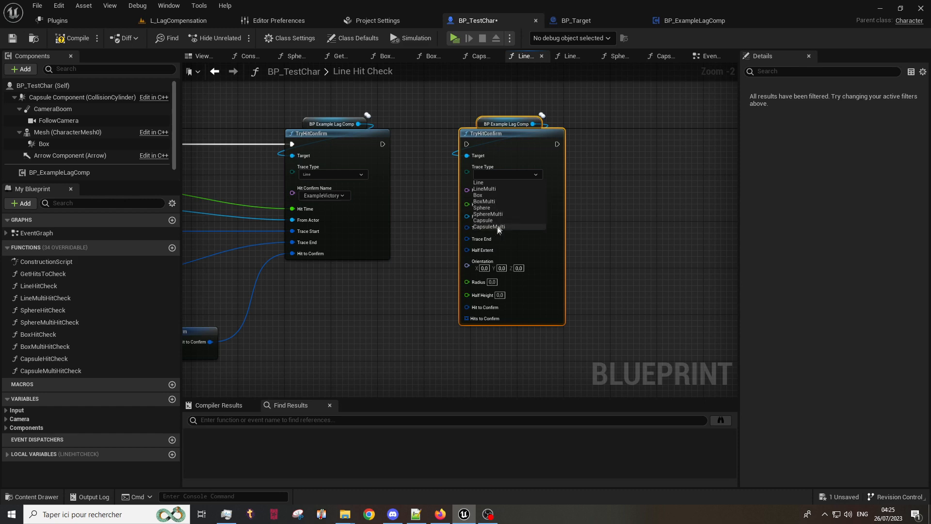
left_click(478, 195)
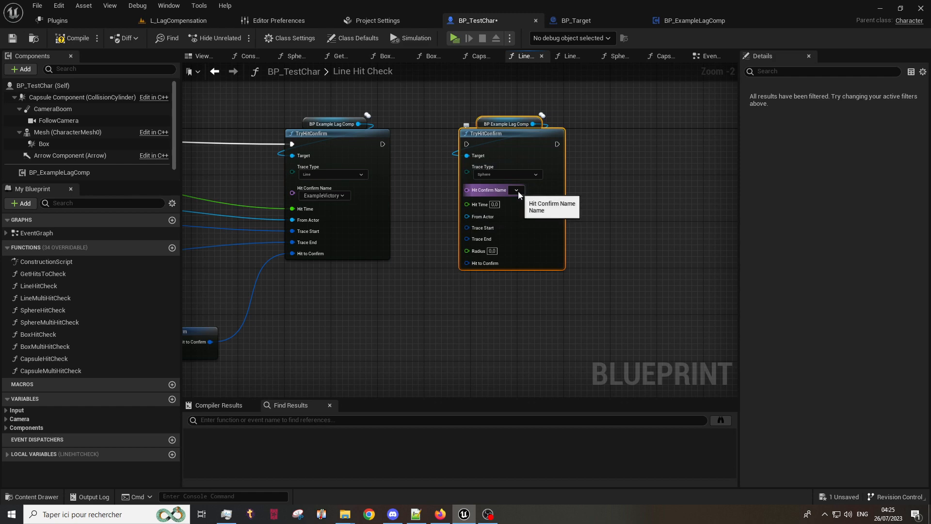
left_click(515, 190)
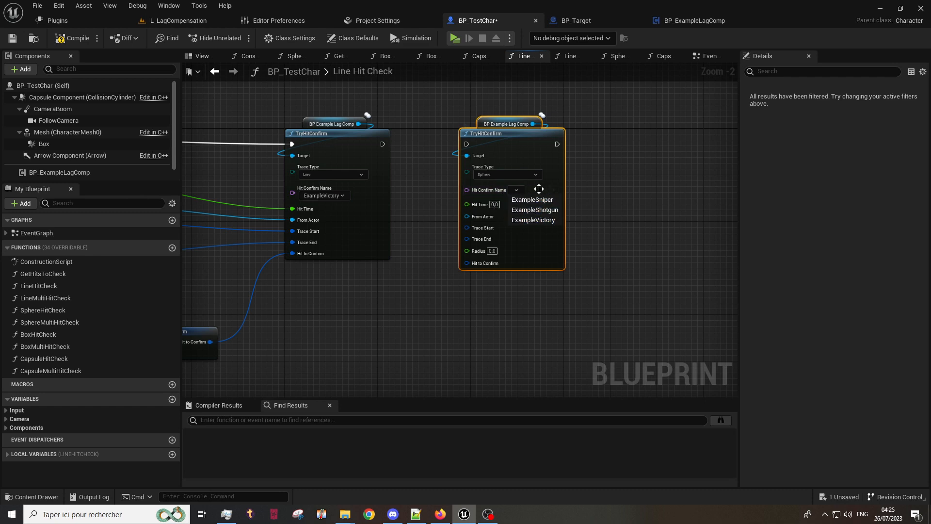
mouse_move(533, 199)
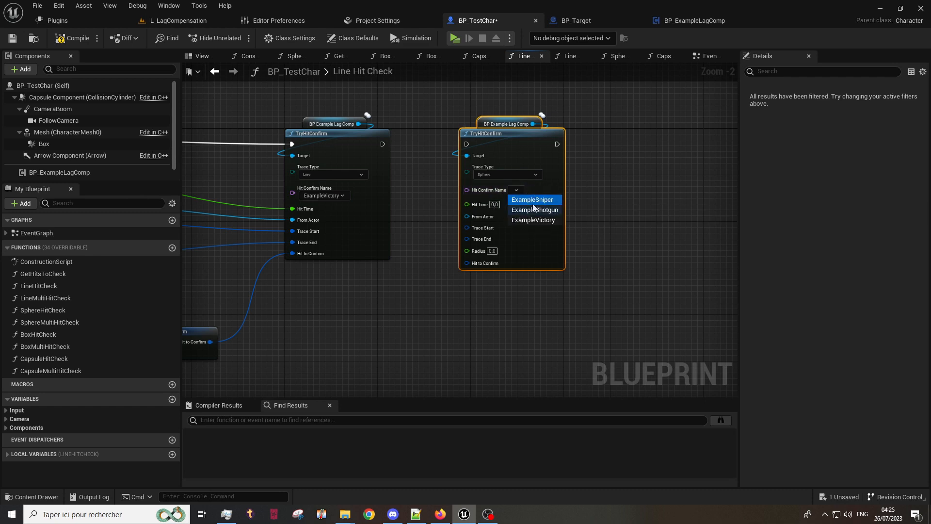
mouse_move(534, 209)
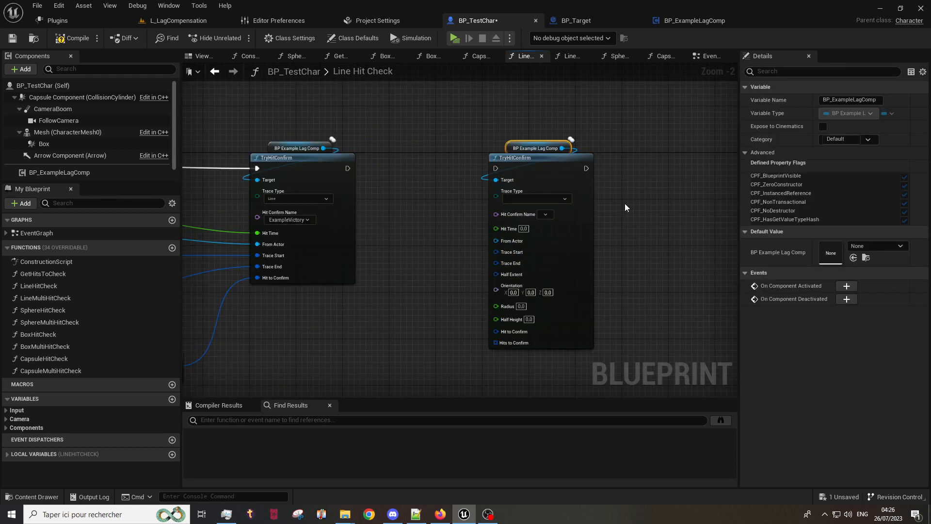
mouse_move(618, 189)
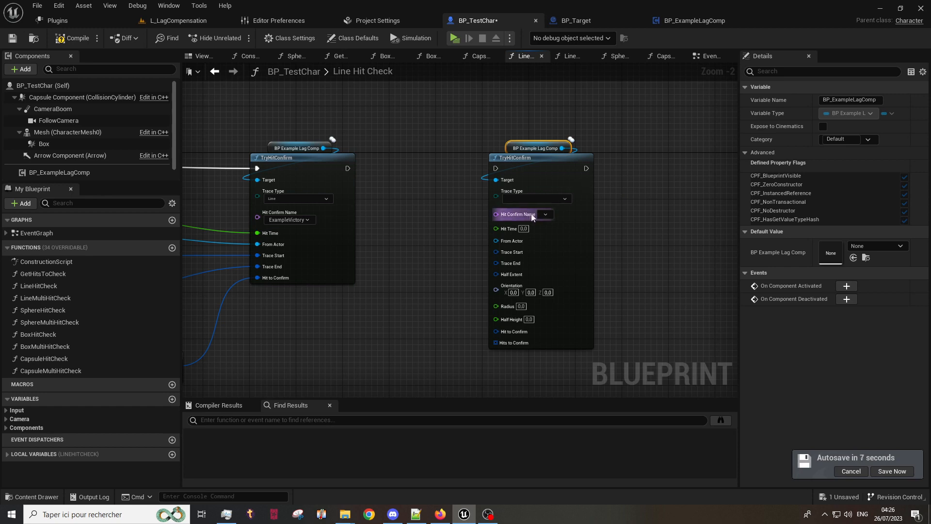
left_click(544, 214)
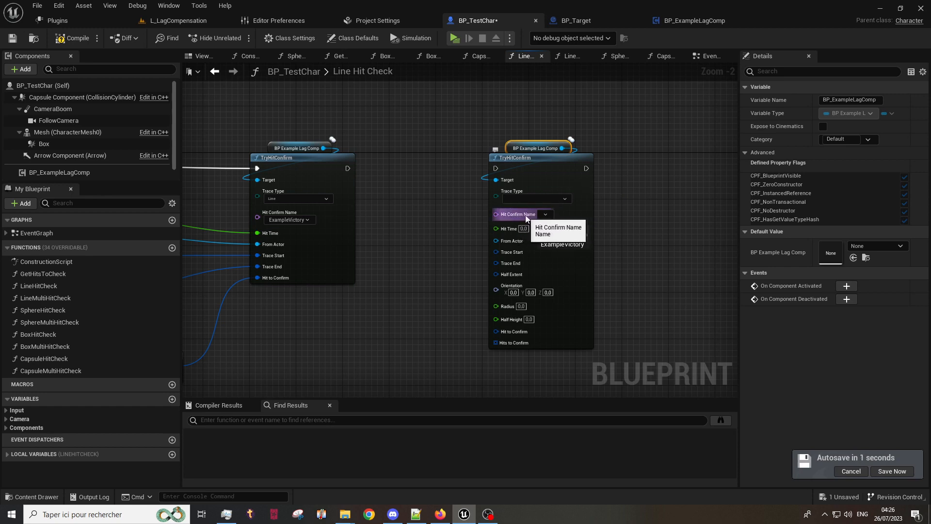
left_click(545, 214)
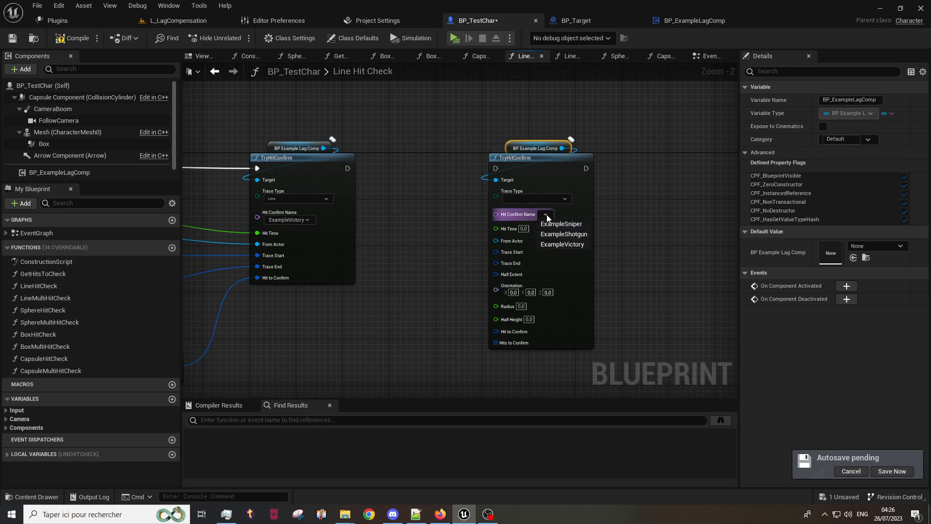
mouse_move(560, 224)
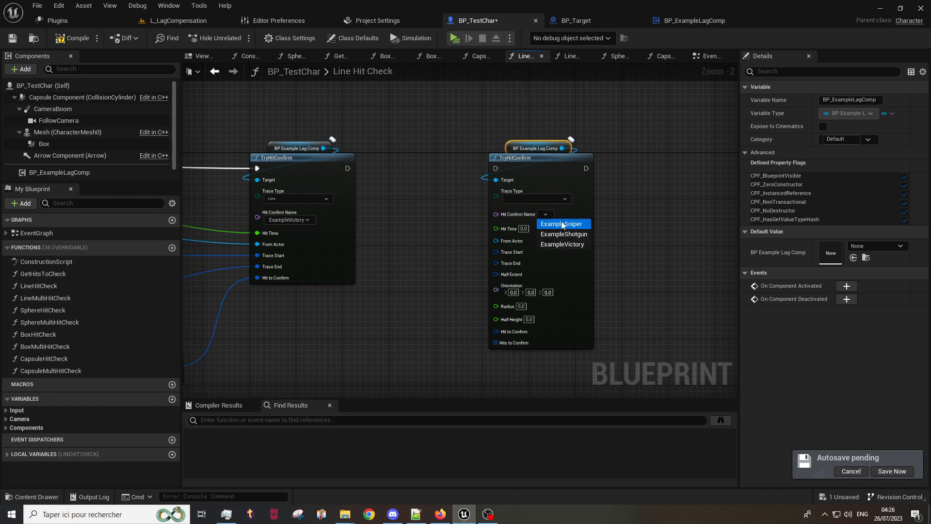
mouse_move(563, 234)
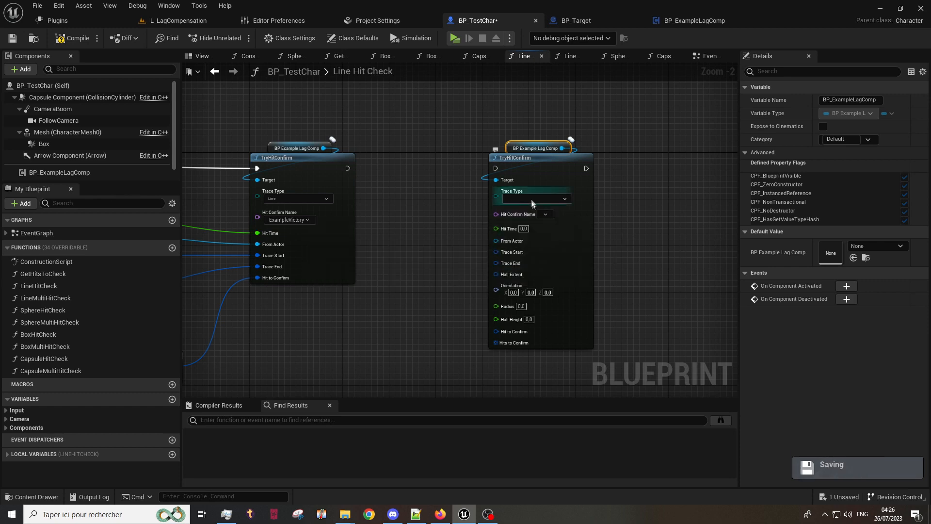
mouse_move(518, 214)
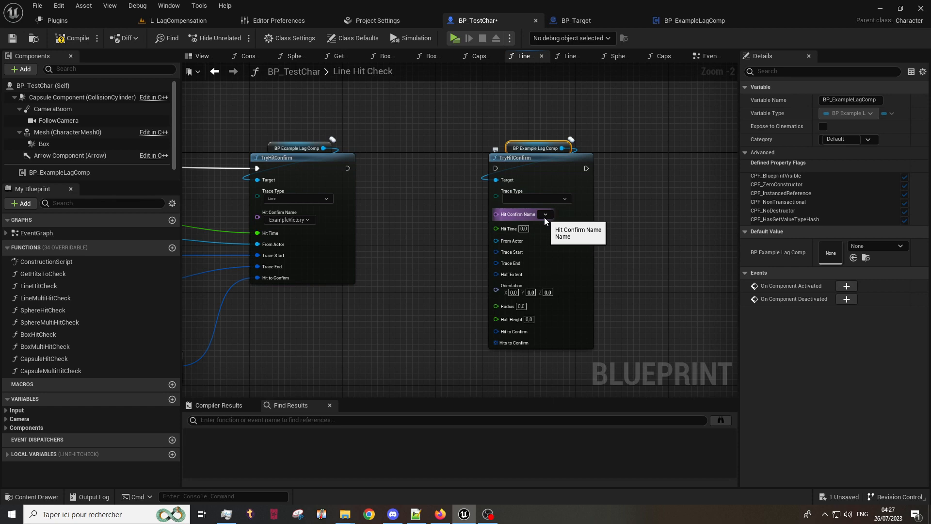